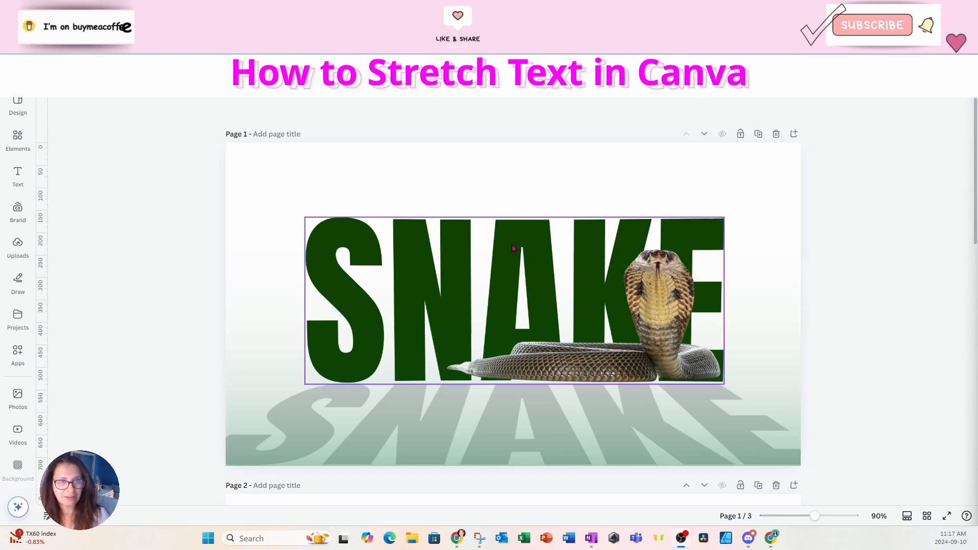
Step: Inspect the example thumbnail by selecting the SNAKE lettering and the gradient shape behind it
{"action": "left_click", "coordinate": [480, 191]}
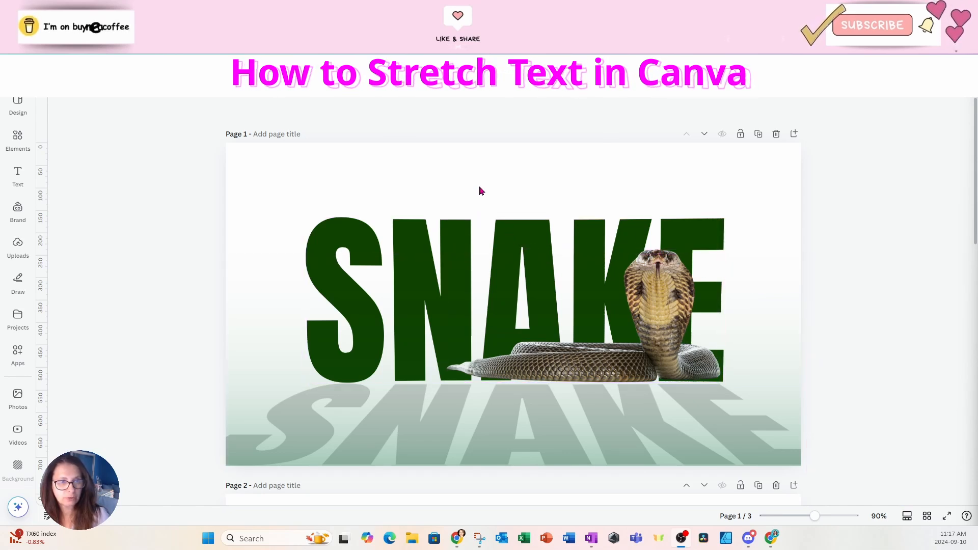
{"action": "left_click", "coordinate": [345, 399]}
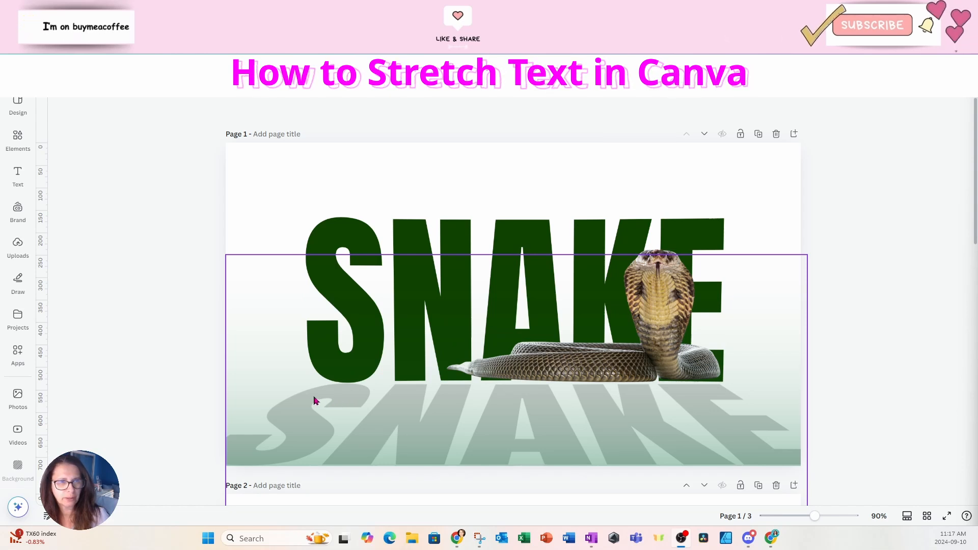
{"action": "mouse_move", "coordinate": [260, 450]}
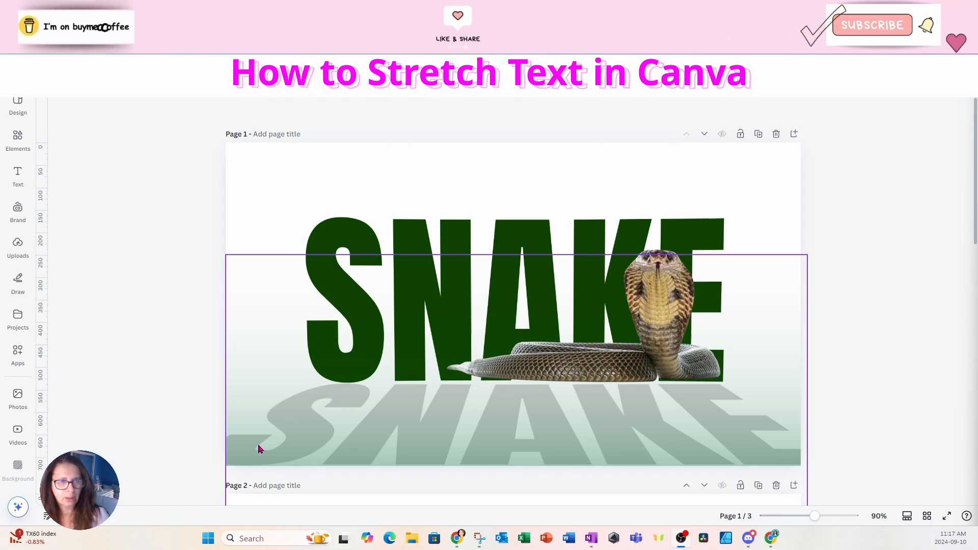
{"action": "left_click", "coordinate": [188, 459]}
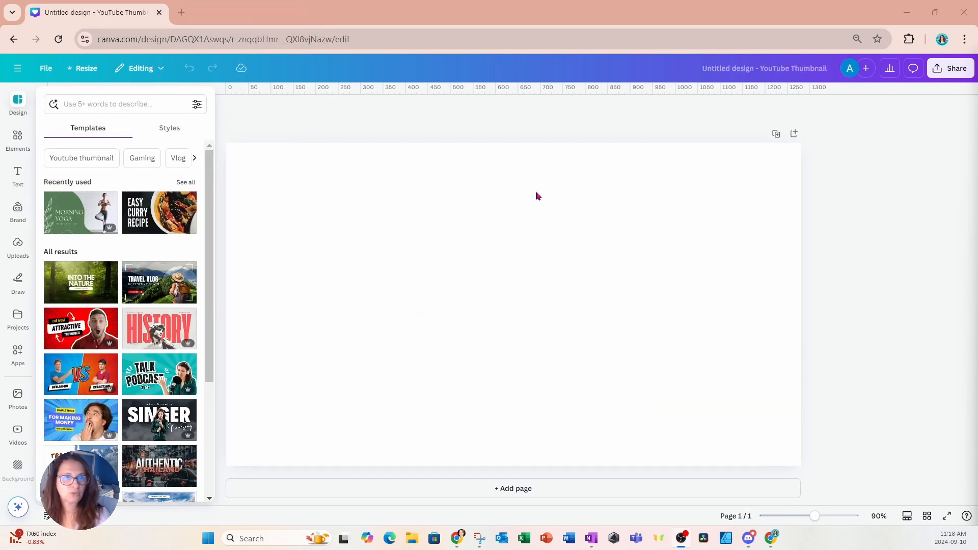
{"action": "mouse_move", "coordinate": [223, 247]}
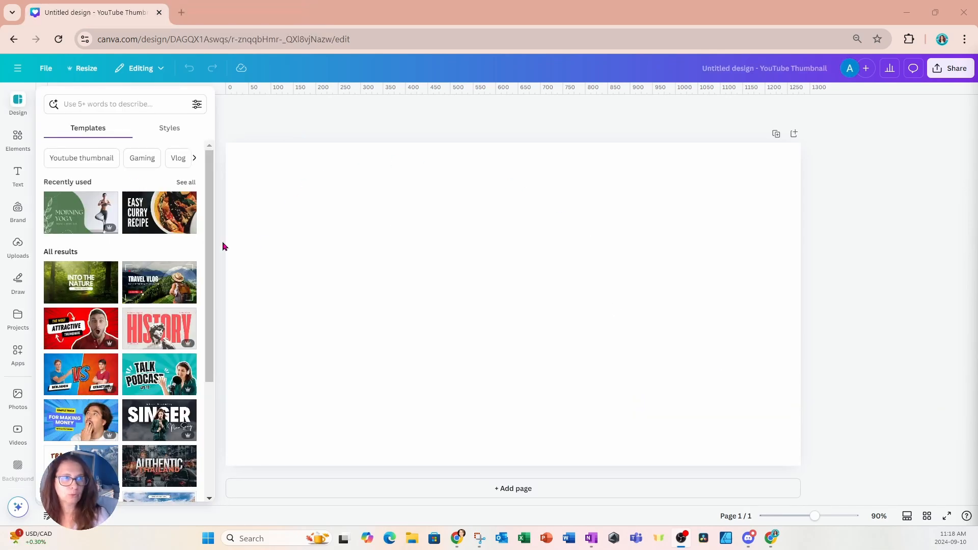
Step: Hide the template suggestions and confirm the blank canvas is 1280 × 720 px
{"action": "left_click", "coordinate": [46, 68]}
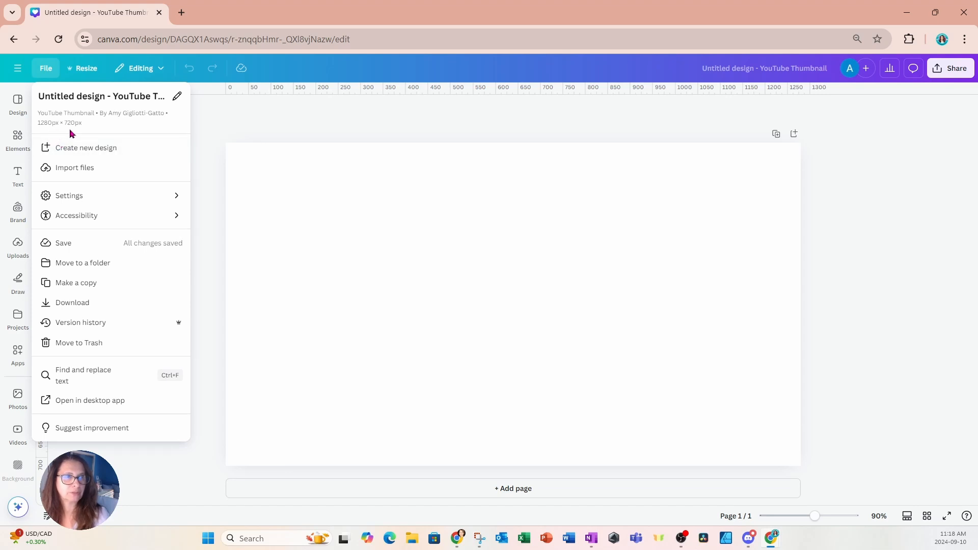
{"action": "left_click", "coordinate": [320, 177]}
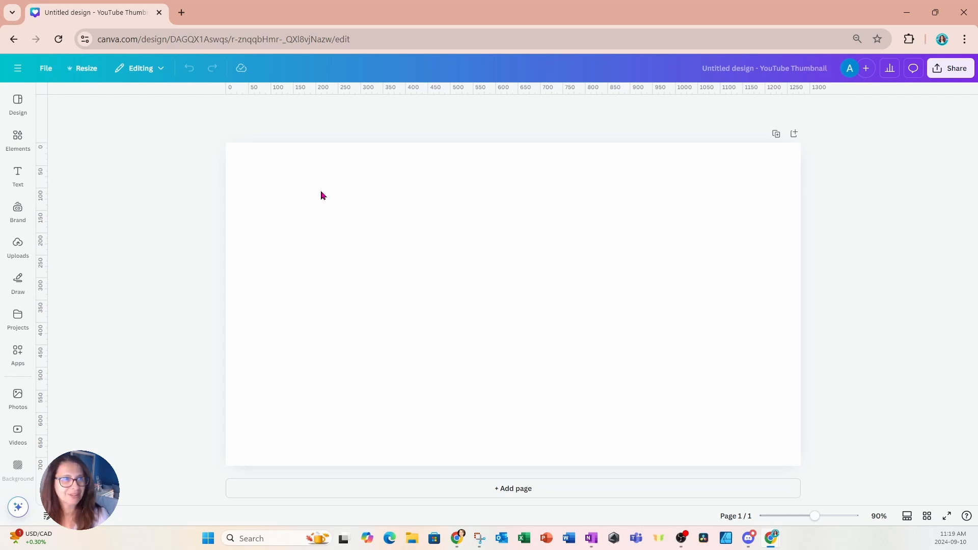
{"action": "mouse_move", "coordinate": [196, 184]}
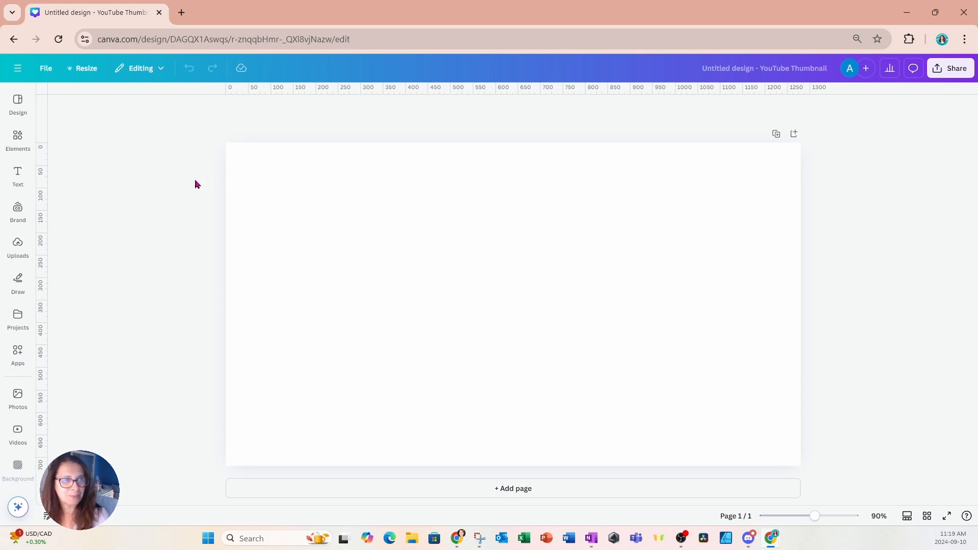
Step: Find TypeCraft in the Apps search and launch it beside the blank thumbnail
{"action": "left_click", "coordinate": [18, 355]}
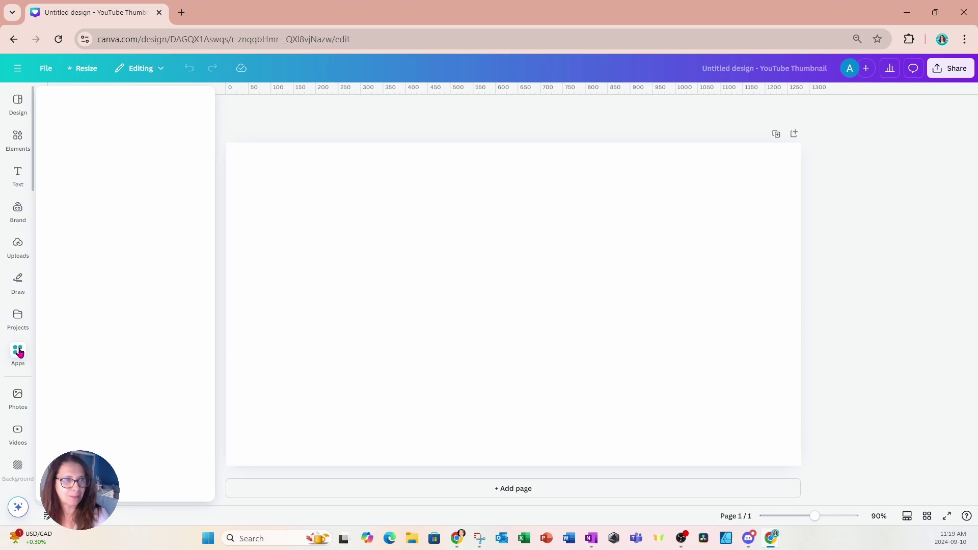
{"action": "left_click", "coordinate": [17, 355]}
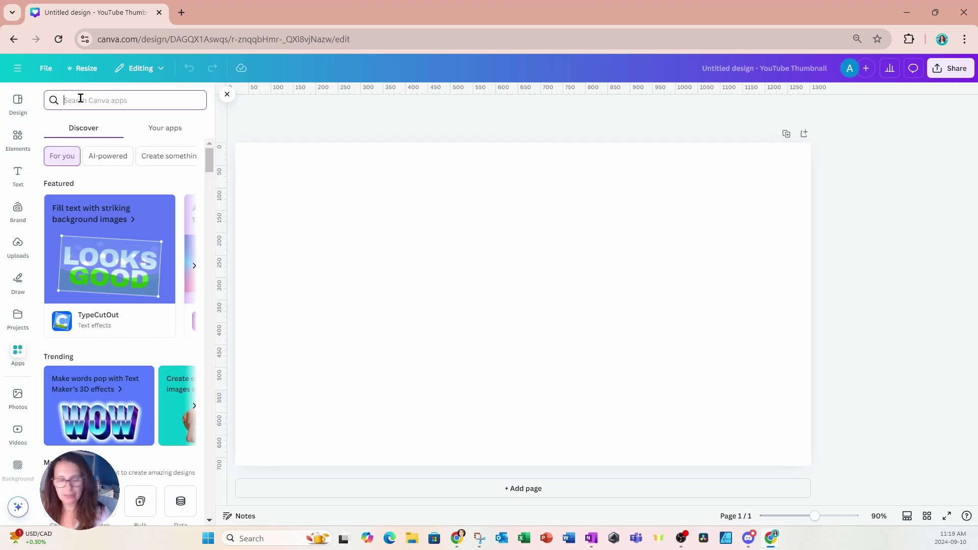
{"action": "type", "text": "TYPER"}
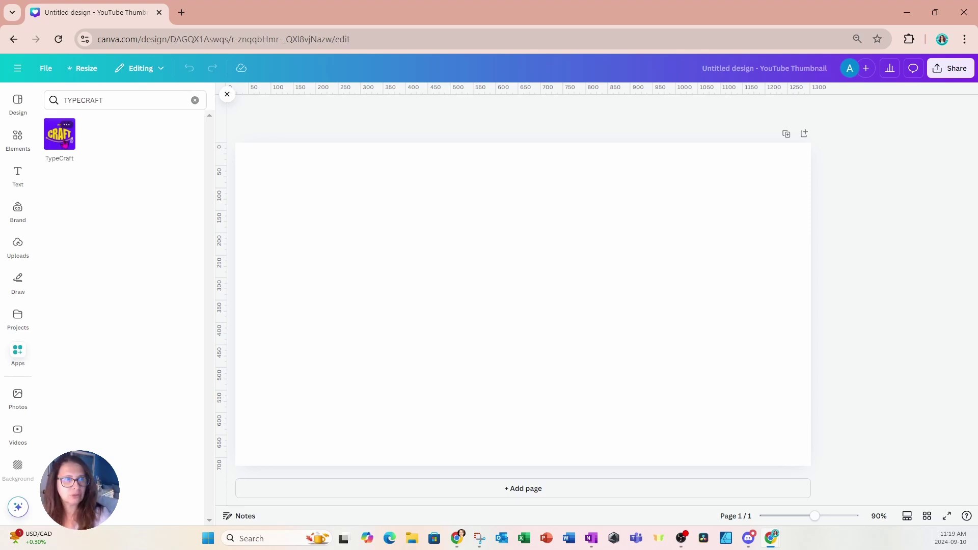
{"action": "left_click", "coordinate": [59, 133]}
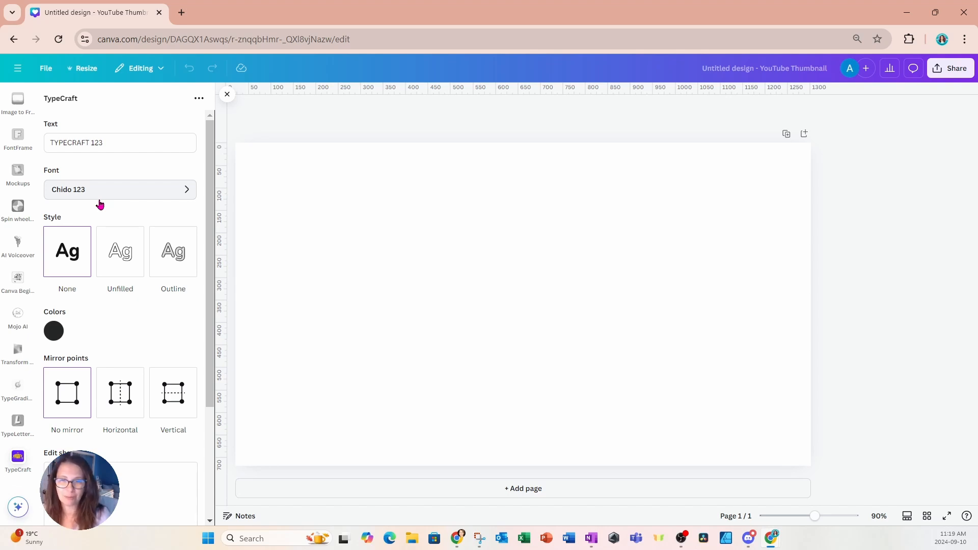
{"action": "mouse_move", "coordinate": [91, 204]}
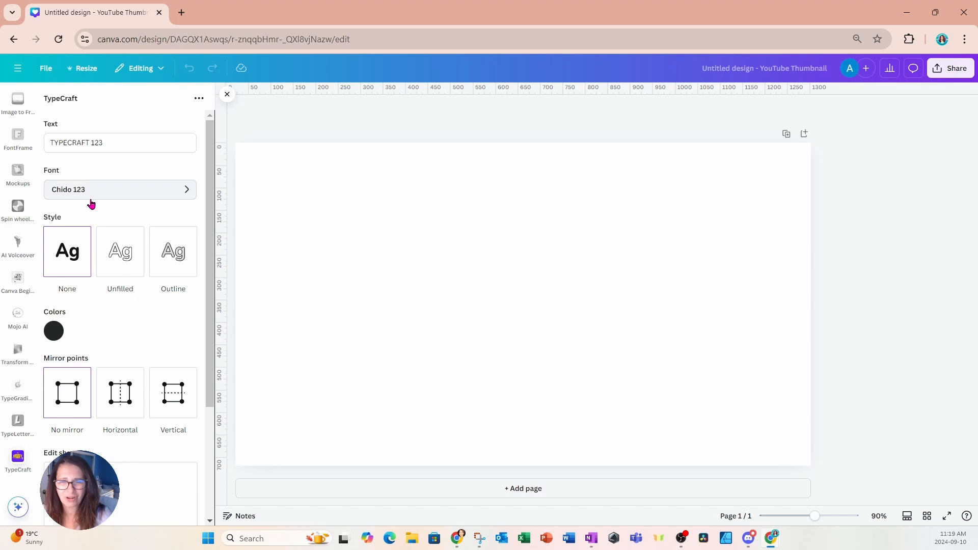
{"action": "mouse_move", "coordinate": [50, 133]}
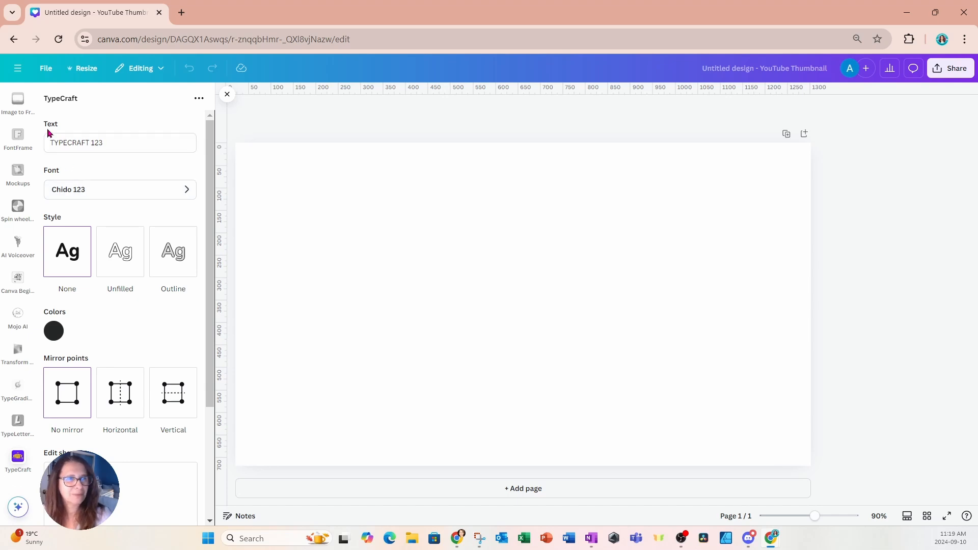
Step: Replace the TypeCraft placeholder text with SNAKE and set its font to Anton Regular
{"action": "triple_click", "coordinate": [121, 143]}
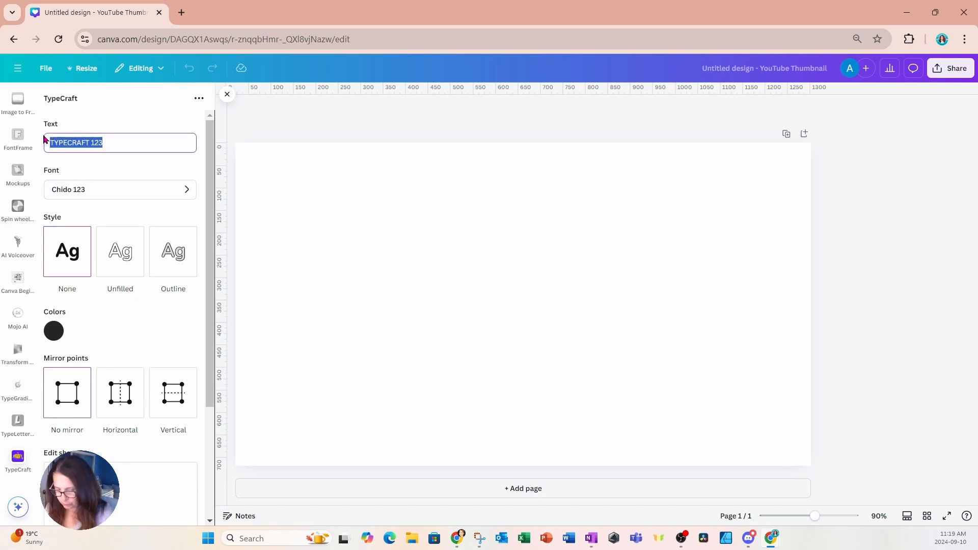
{"action": "type", "text": "SNAKE"}
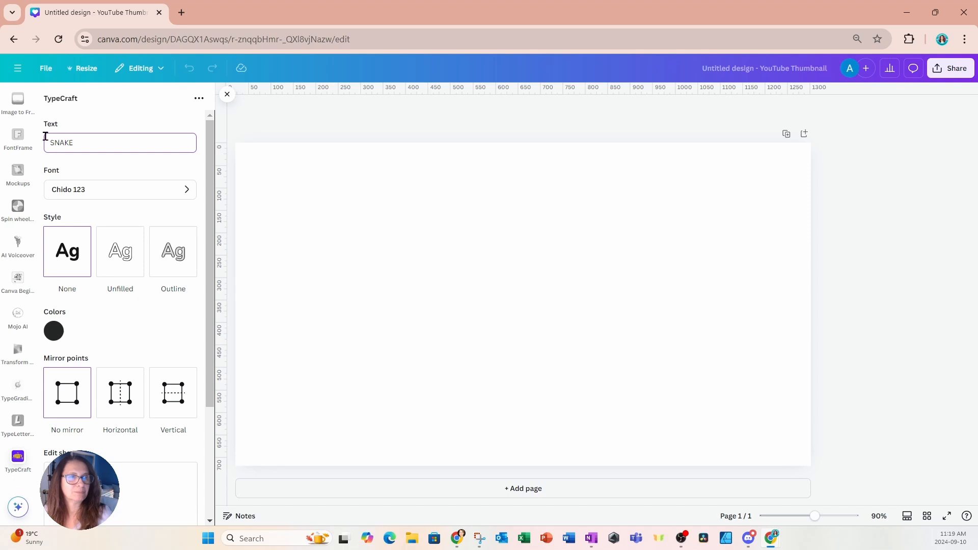
{"action": "mouse_move", "coordinate": [96, 193]}
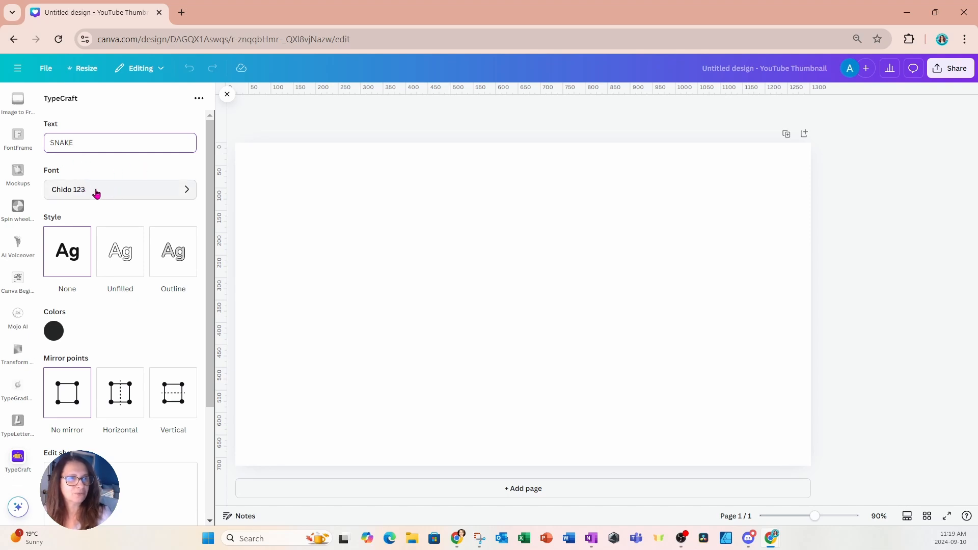
{"action": "left_click", "coordinate": [120, 189]}
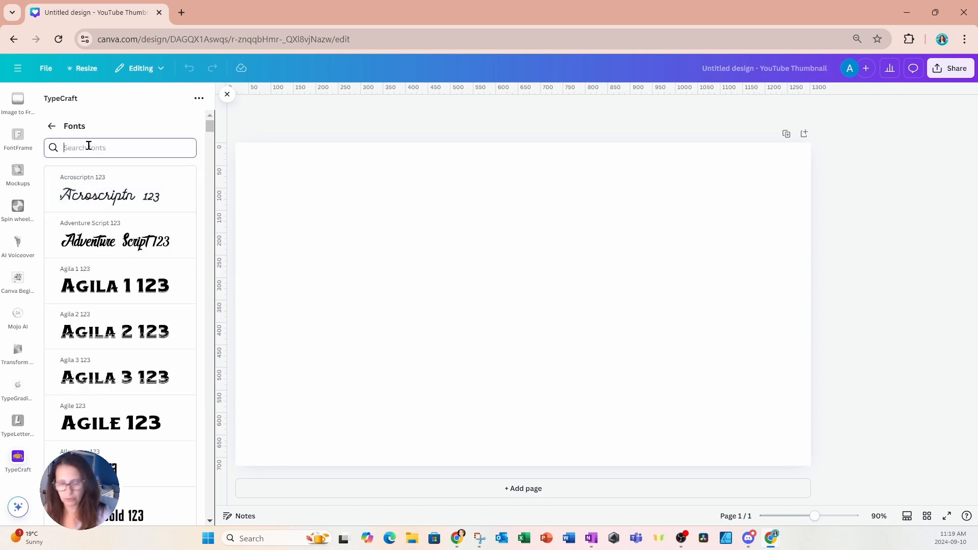
{"action": "type", "text": "ANTO"}
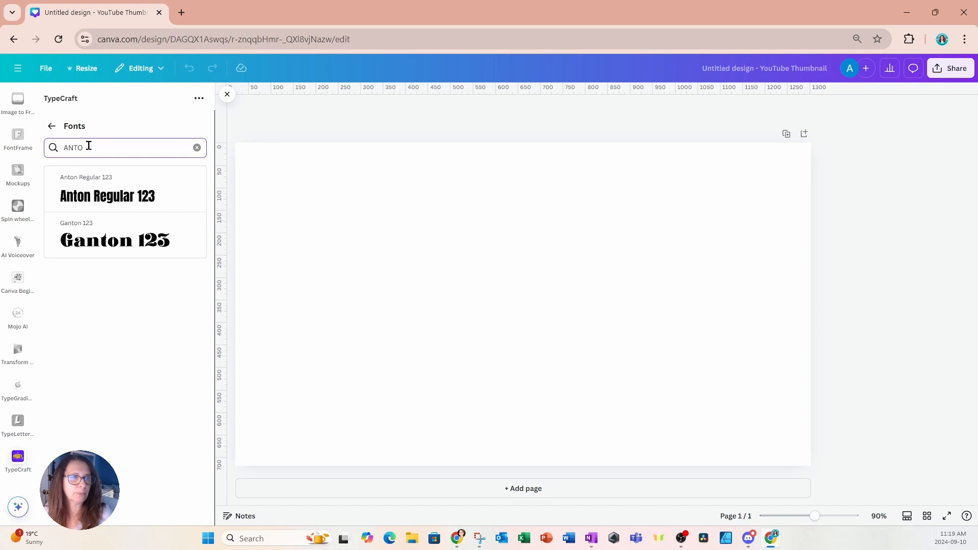
{"action": "mouse_move", "coordinate": [78, 200]}
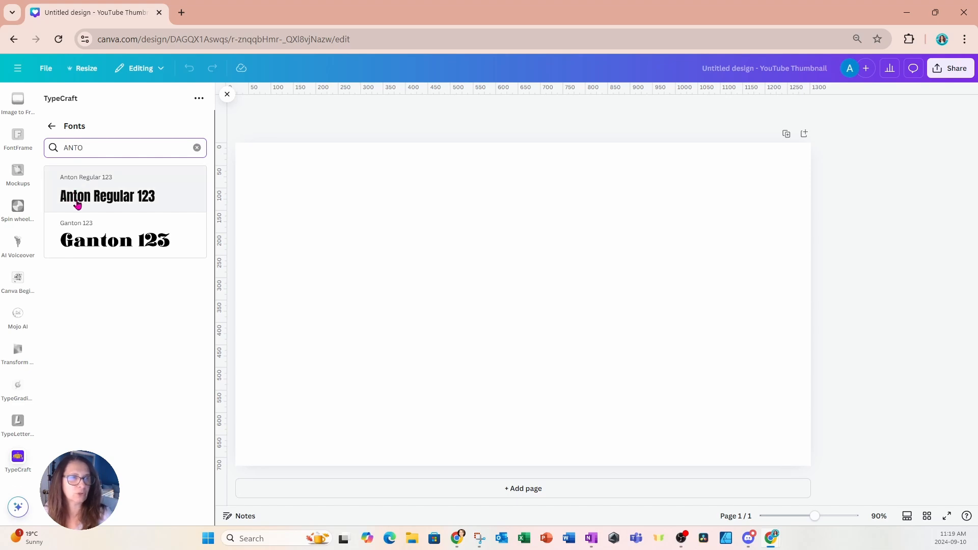
{"action": "left_click", "coordinate": [107, 195]}
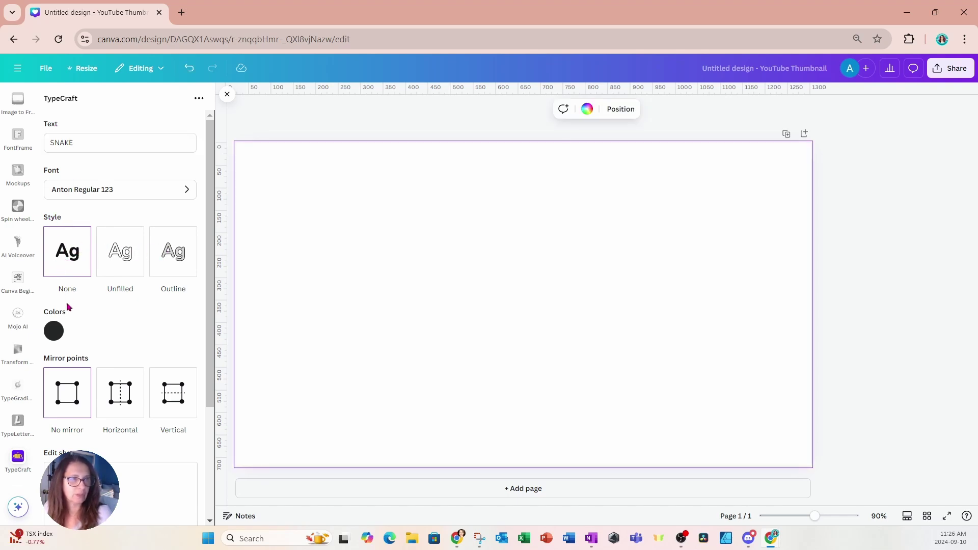
Step: Colour the SNAKE text dark green #013B1C
{"action": "left_click", "coordinate": [53, 331]}
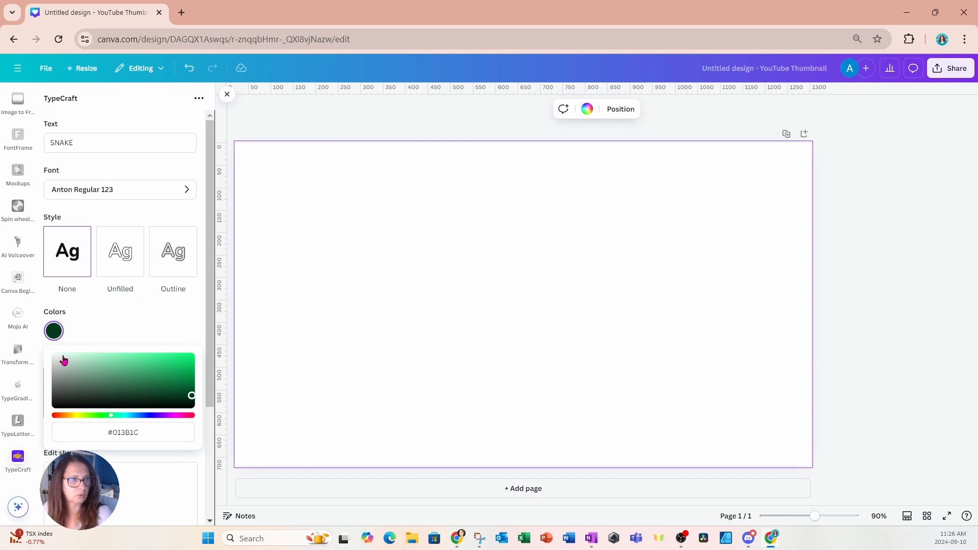
{"action": "left_click", "coordinate": [122, 326]}
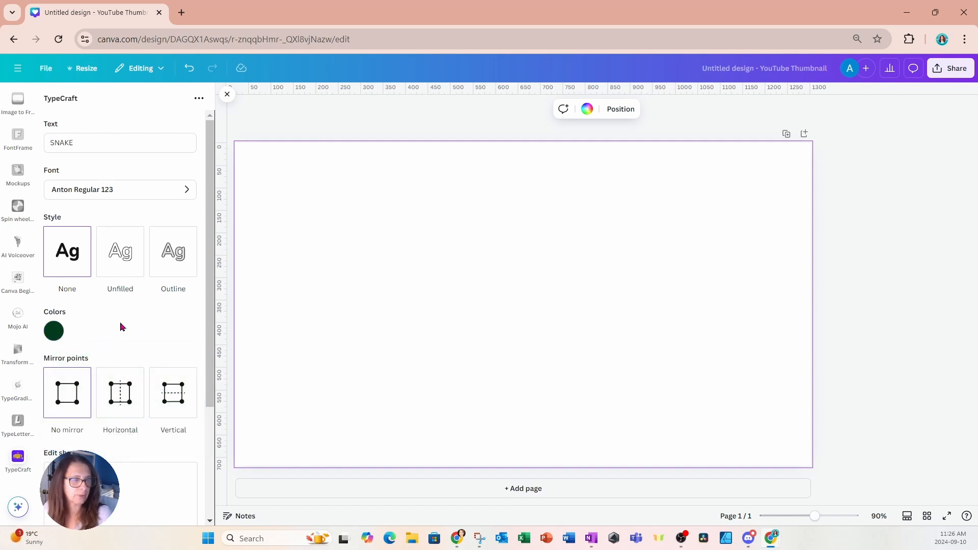
Step: Reshape the SNAKE outline into tall block letters, trying Horizontal mirror then No mirror
{"action": "scroll", "scroll_direction": "down", "scroll_amount": 3}
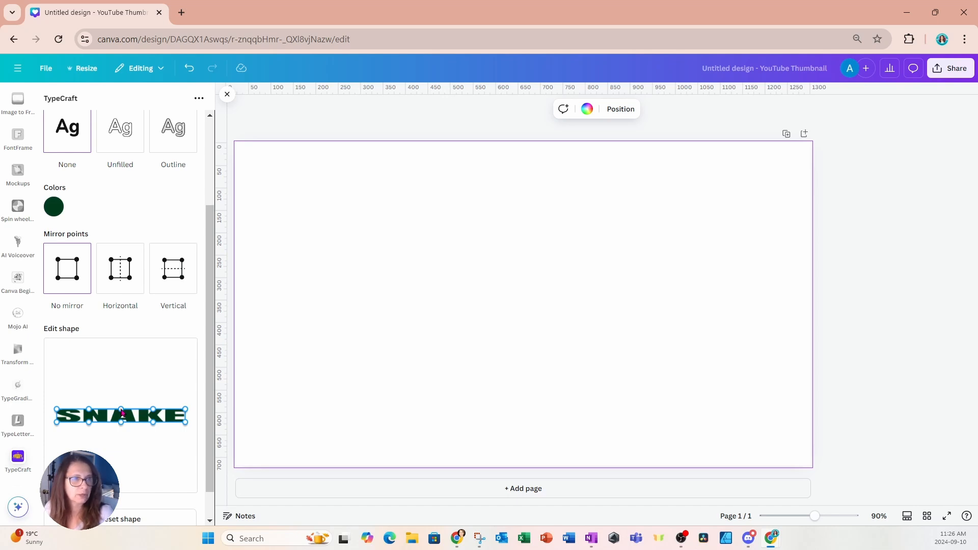
{"action": "left_click", "coordinate": [120, 268]}
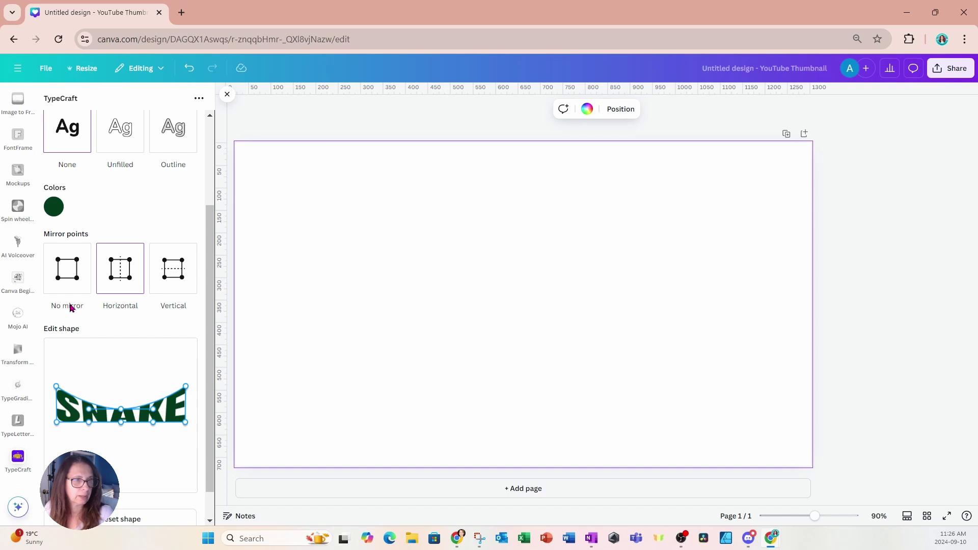
{"action": "left_click", "coordinate": [67, 268]}
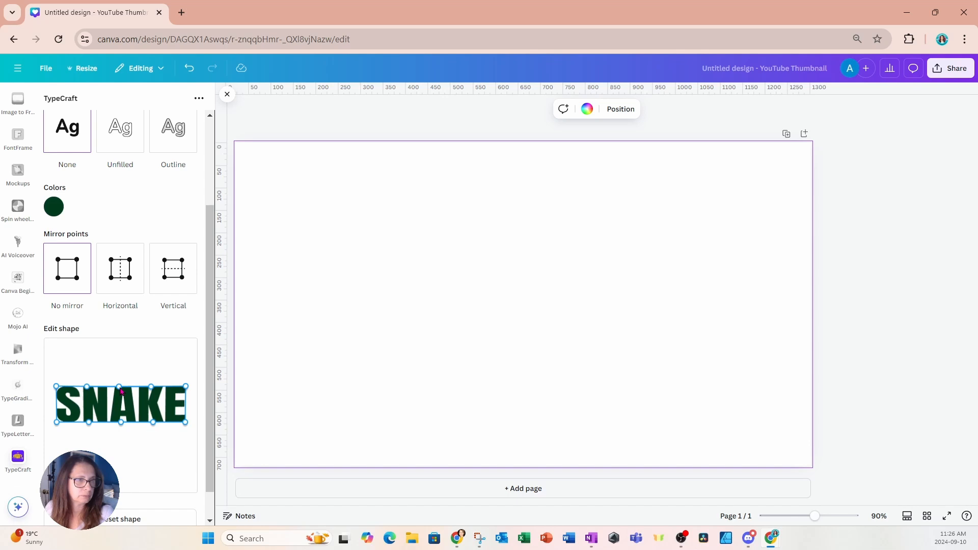
{"action": "mouse_move", "coordinate": [121, 485]}
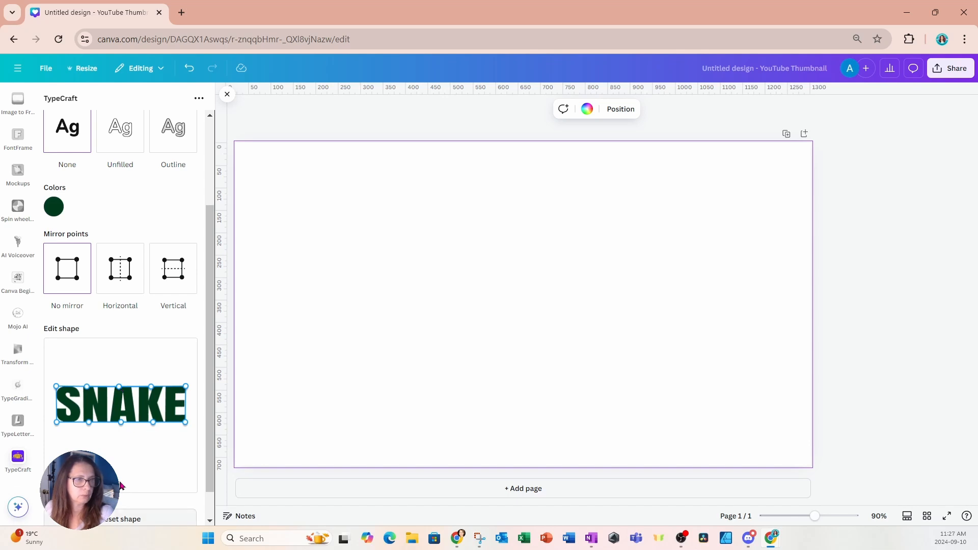
{"action": "scroll", "scroll_direction": "down", "scroll_amount": 3}
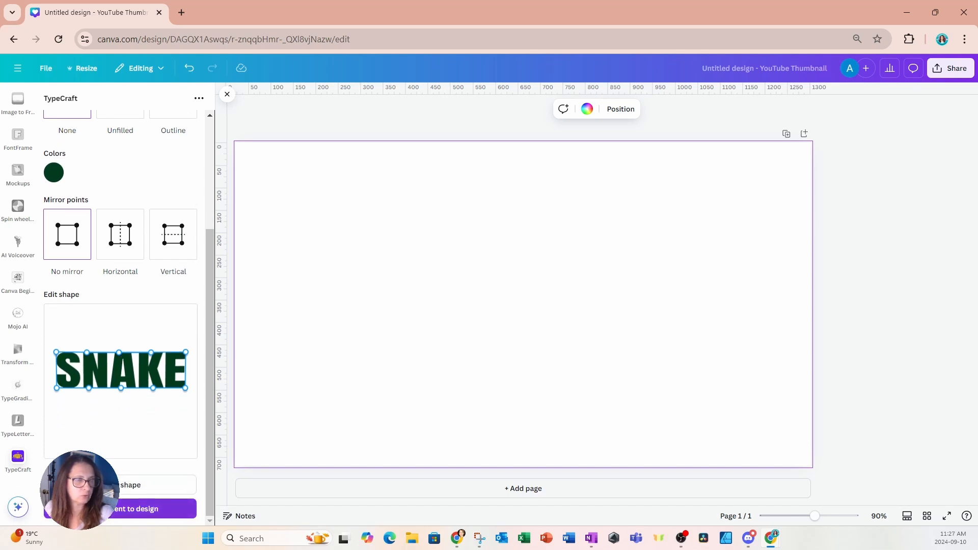
Step: Add the SNAKE lettering to the page and raise its top edge with Horizontal mirror point edits
{"action": "left_click", "coordinate": [120, 508]}
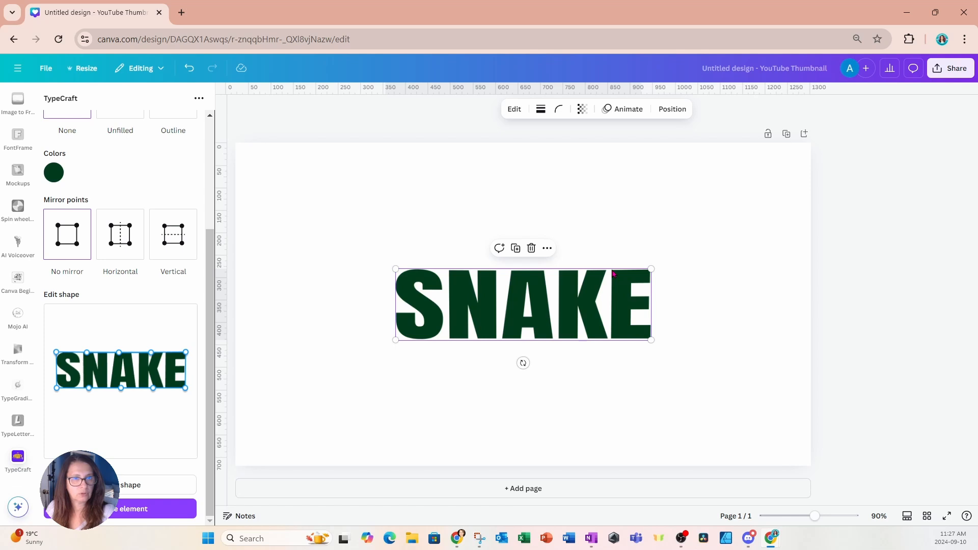
{"action": "mouse_move", "coordinate": [276, 367]}
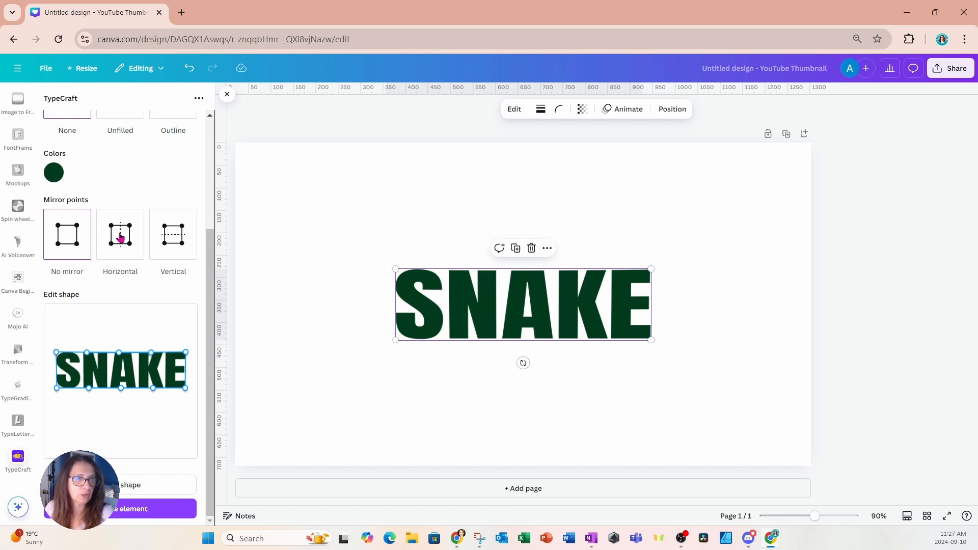
{"action": "left_click", "coordinate": [121, 234]}
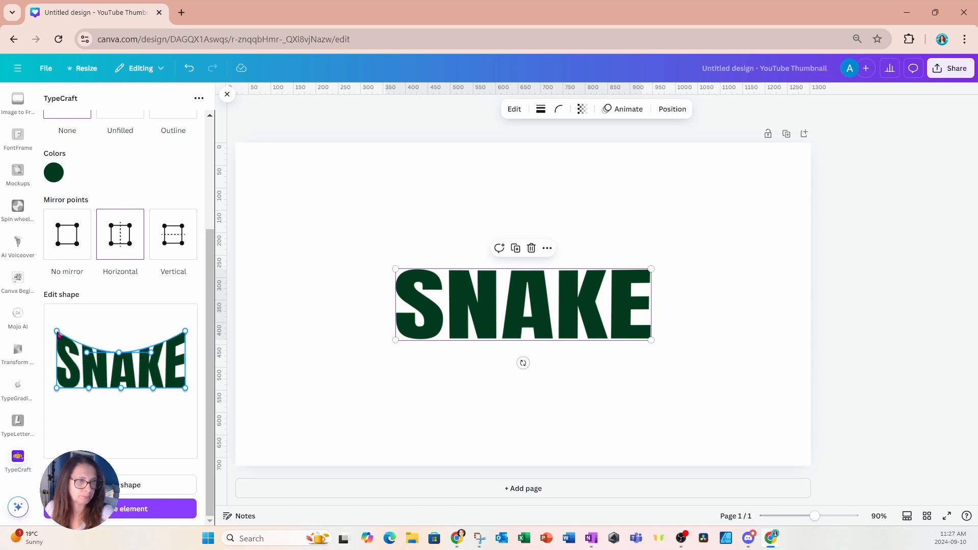
{"action": "left_click", "coordinate": [68, 234]}
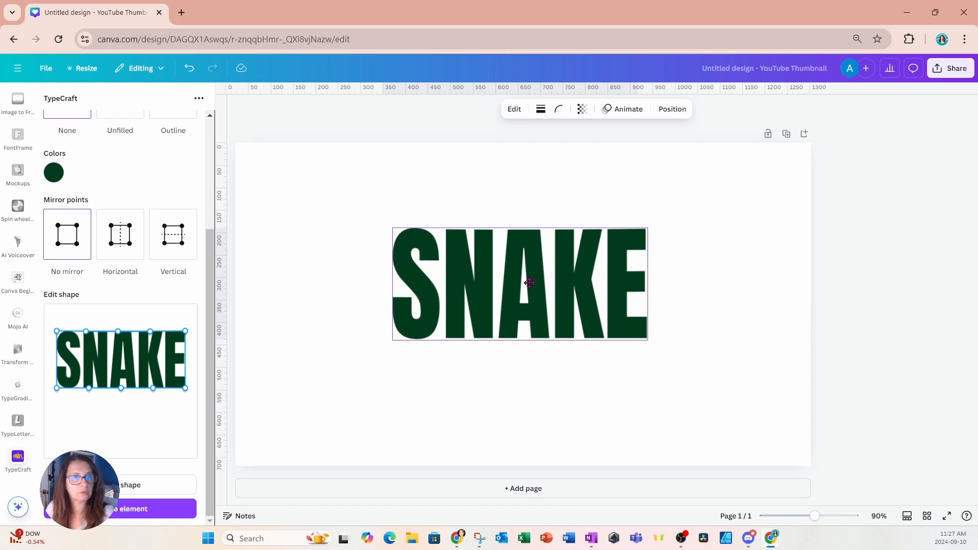
{"action": "left_click", "coordinate": [519, 284]}
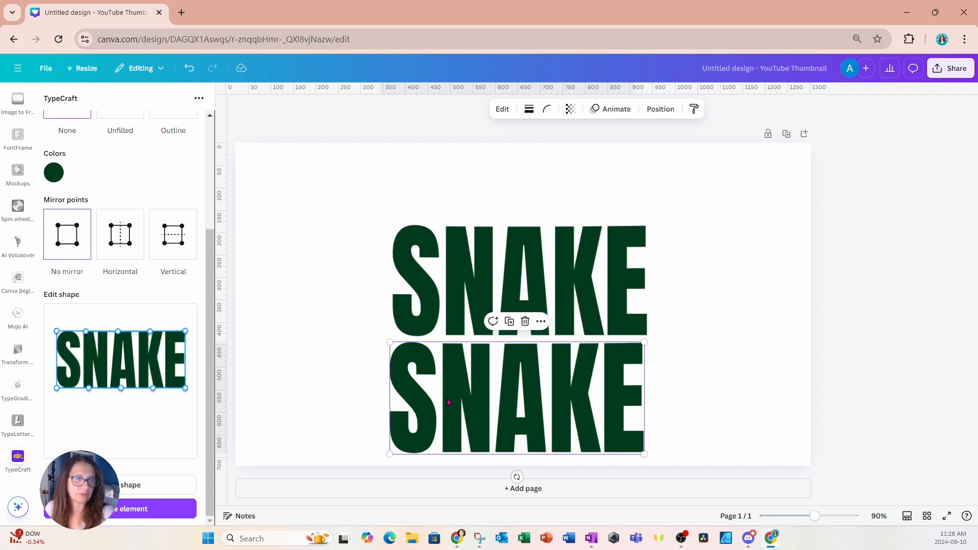
{"action": "mouse_move", "coordinate": [471, 412]}
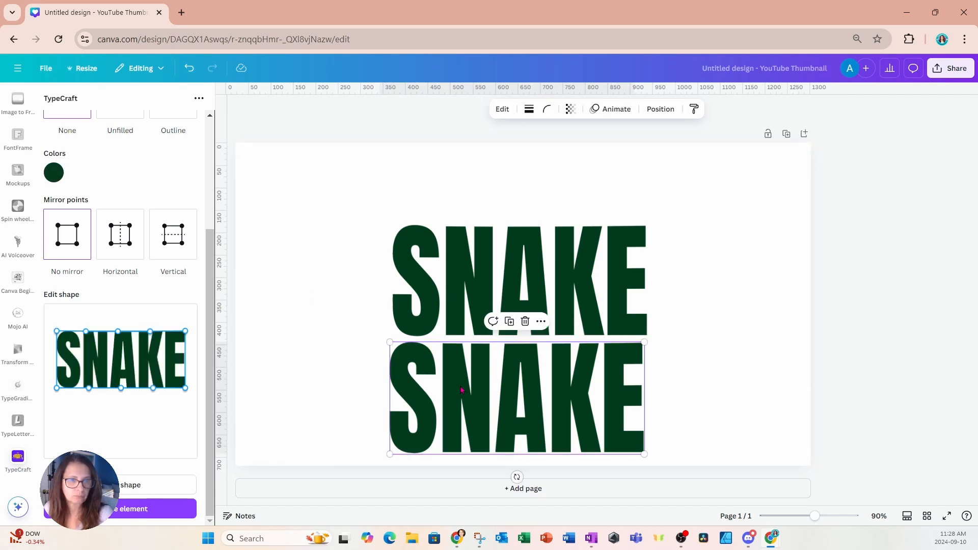
{"action": "mouse_move", "coordinate": [548, 399]}
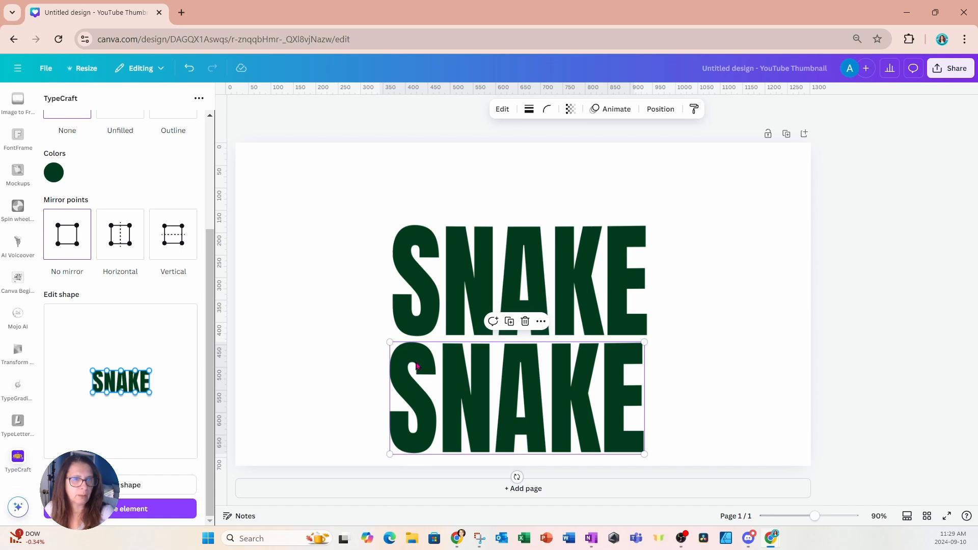
{"action": "mouse_move", "coordinate": [393, 453]}
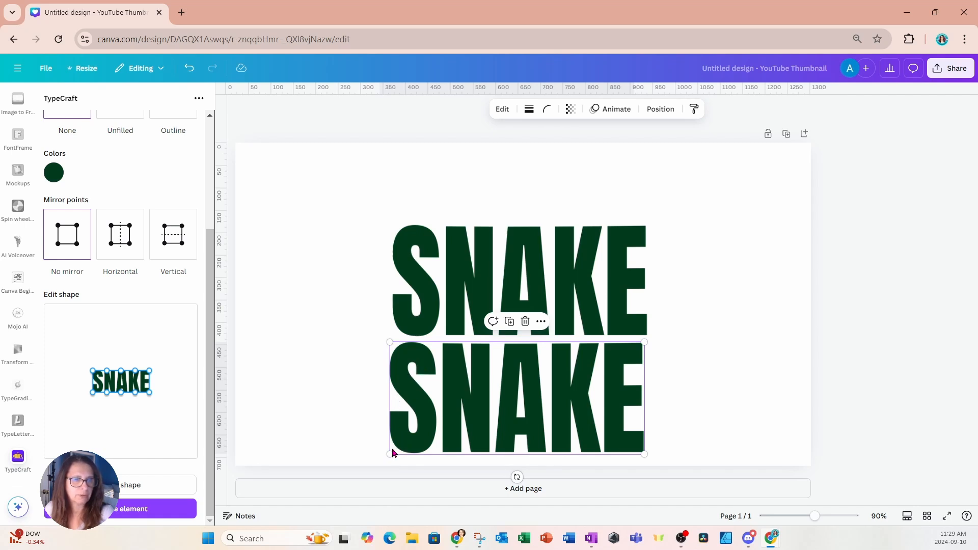
{"action": "mouse_move", "coordinate": [644, 454]}
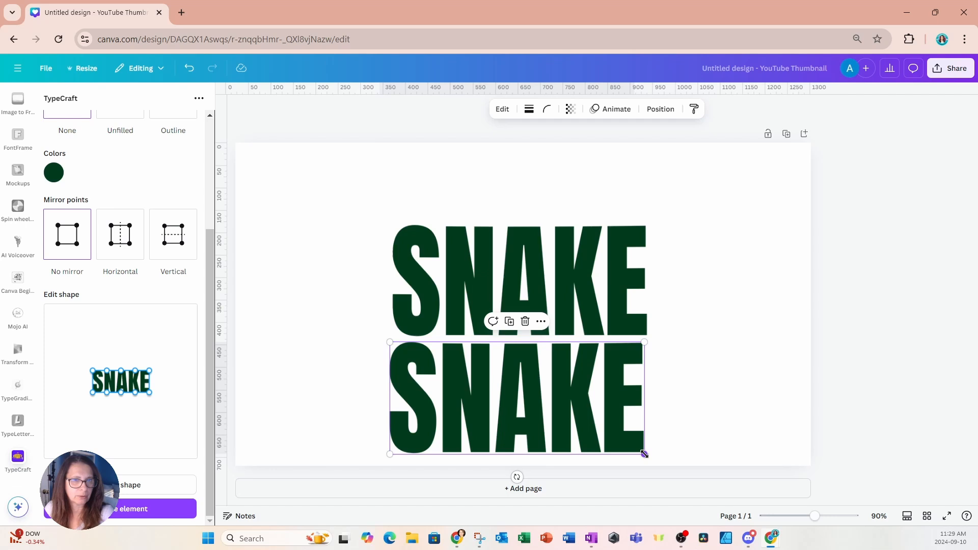
{"action": "mouse_move", "coordinate": [821, 466]}
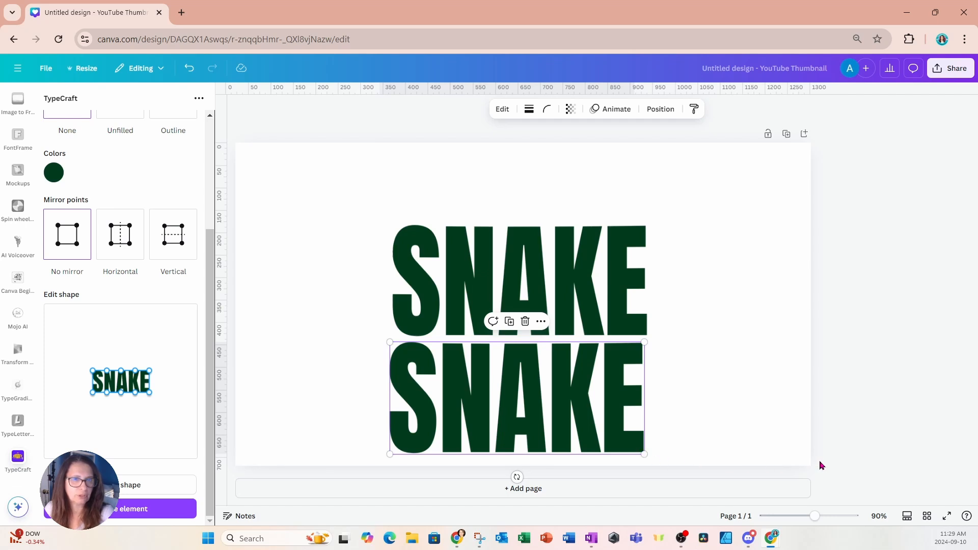
{"action": "mouse_move", "coordinate": [123, 362]}
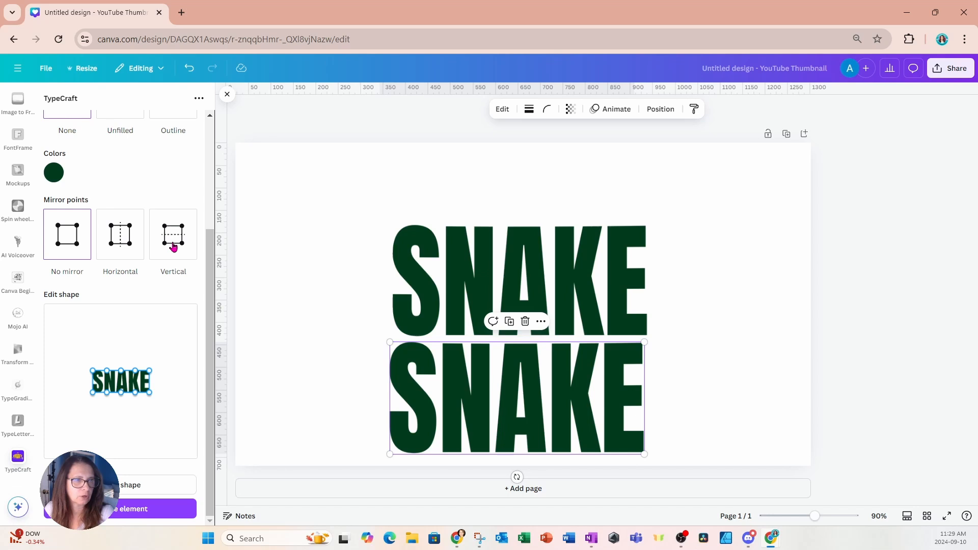
{"action": "mouse_move", "coordinate": [120, 243]}
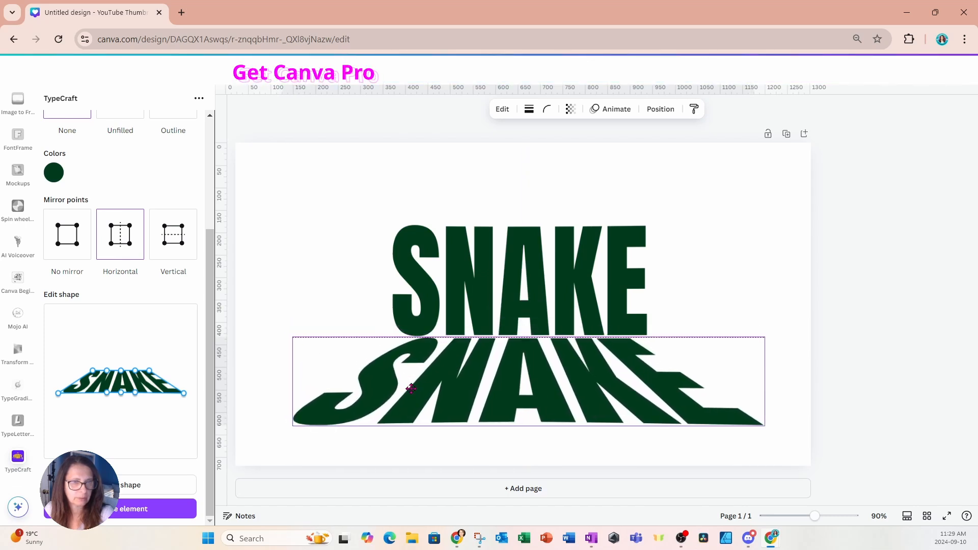
Step: Select the warped lower SNAKE copy and resize it wider beneath the upright lettering
{"action": "left_click", "coordinate": [410, 388]}
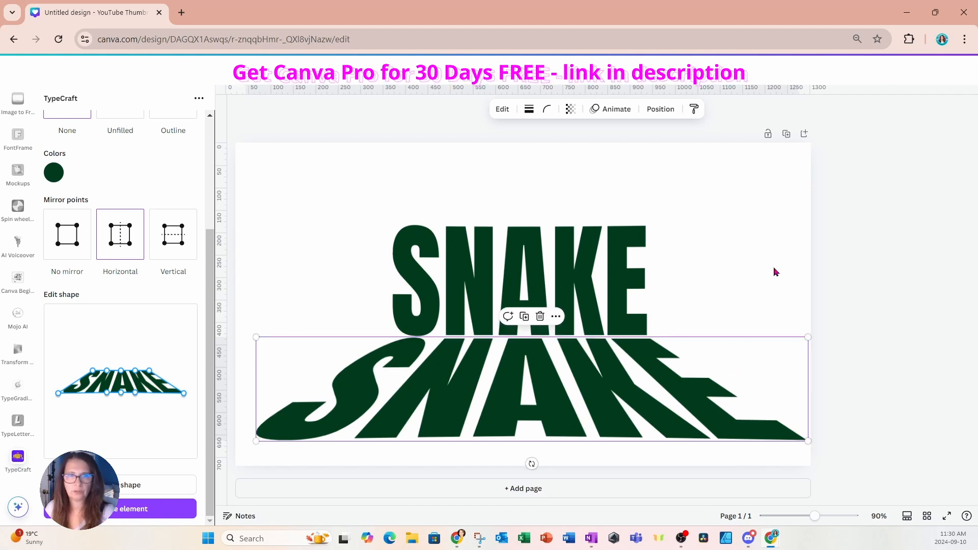
Step: Stretch the upper SNAKE lettering taller by raising its top edge with Horizontal mirror
{"action": "left_click", "coordinate": [456, 265]}
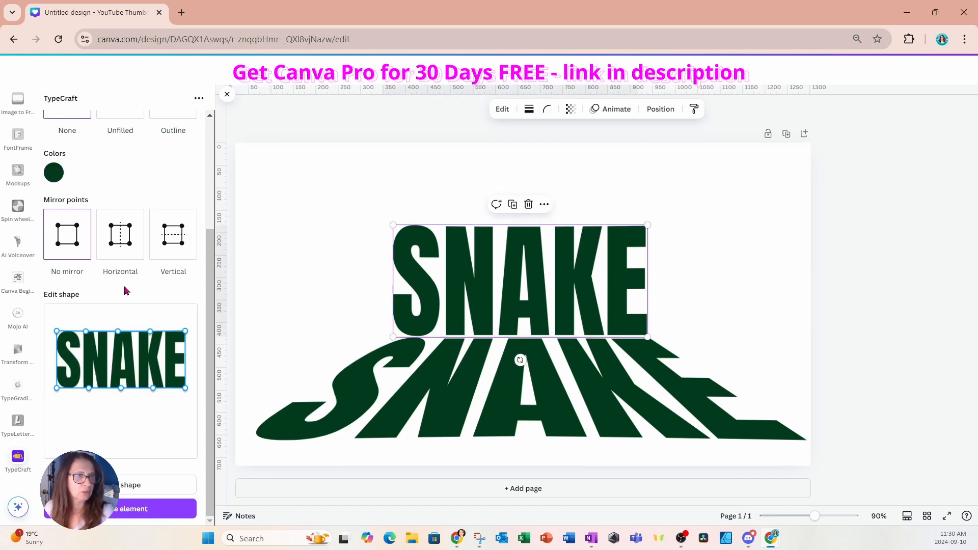
{"action": "left_click", "coordinate": [120, 234]}
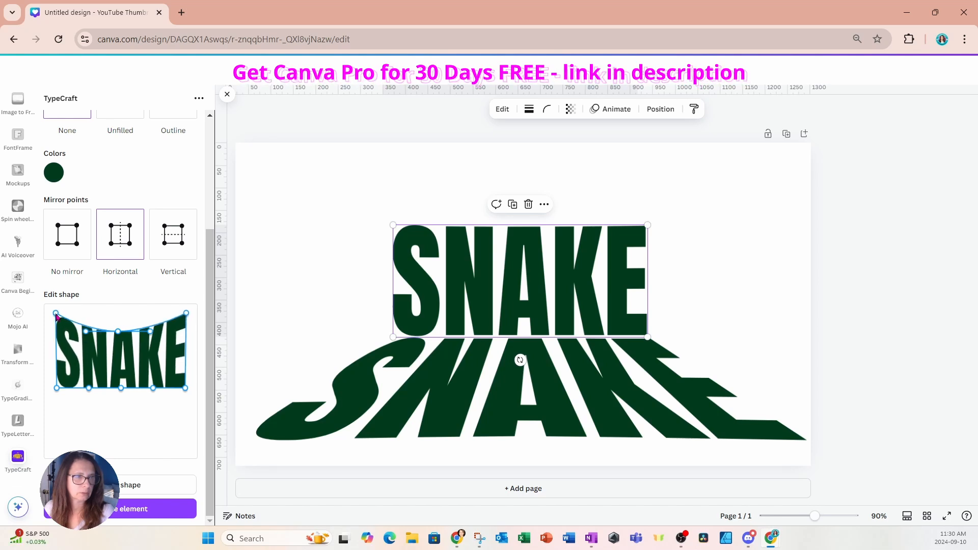
{"action": "left_click", "coordinate": [67, 234]}
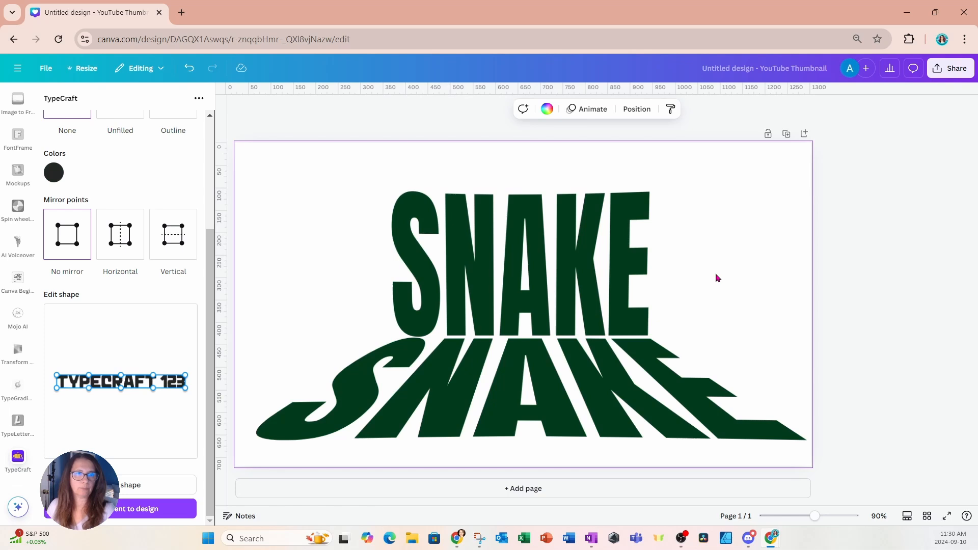
Step: Stretch the pale grey-green SNAKE reflection to the page edges just below the enlarged dark title
{"action": "left_click", "coordinate": [398, 404]}
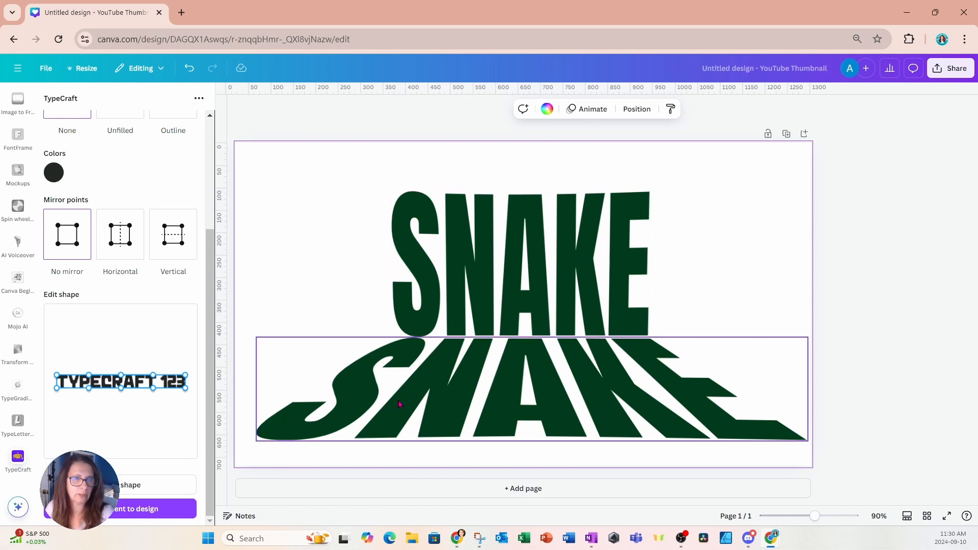
{"action": "left_click", "coordinate": [120, 235]}
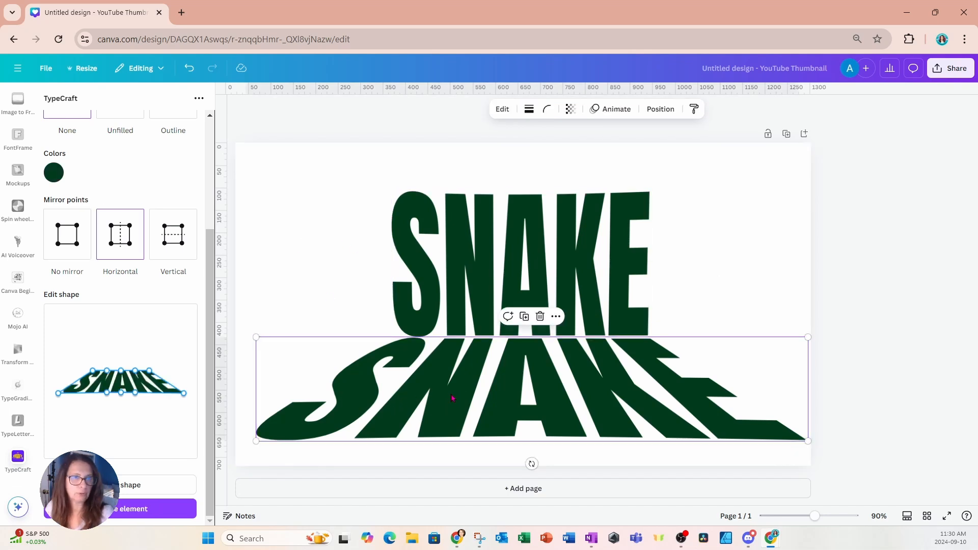
{"action": "left_click", "coordinate": [568, 109]}
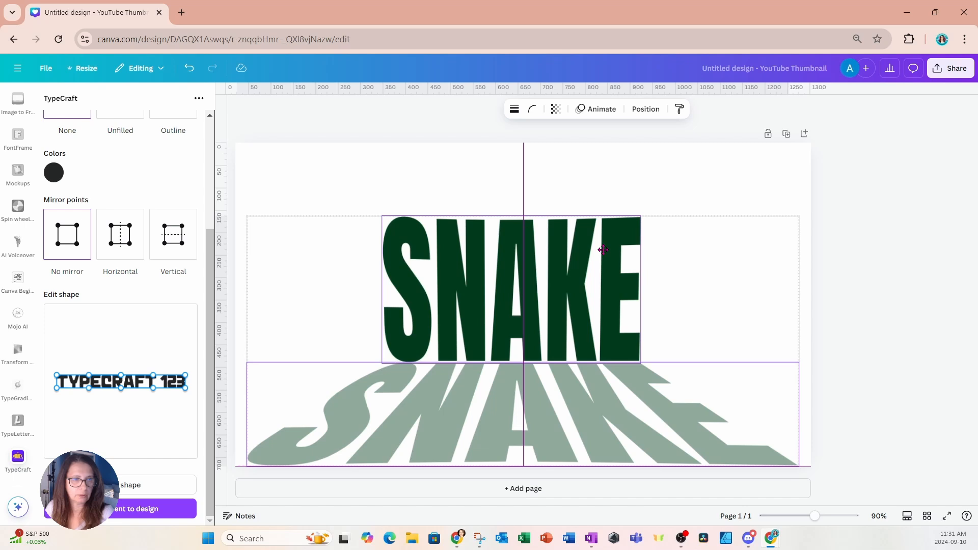
{"action": "left_click", "coordinate": [509, 288]}
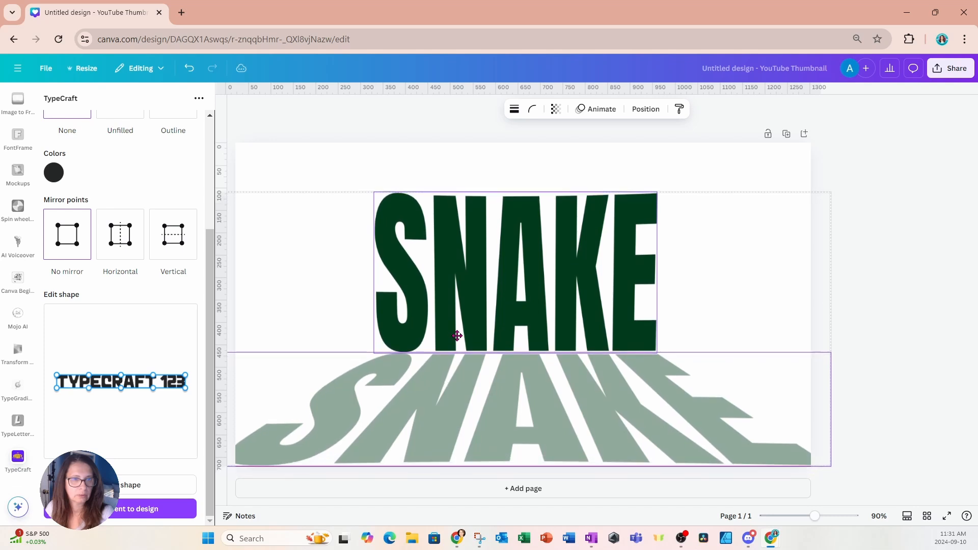
{"action": "left_click", "coordinate": [455, 335]}
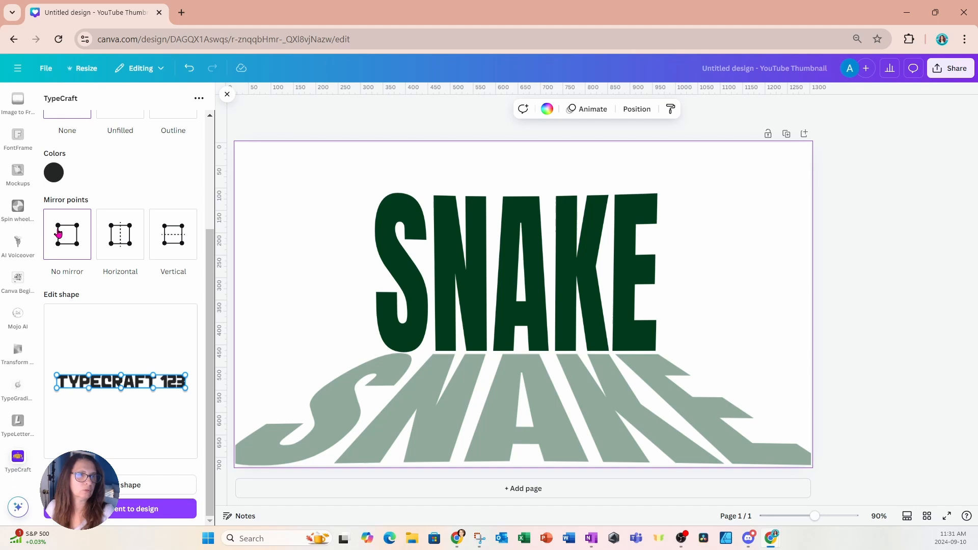
Step: Add the recently used cobra image from Elements and position it over the bottom of the SNAKE title
{"action": "scroll", "scroll_direction": "up", "scroll_amount": 3}
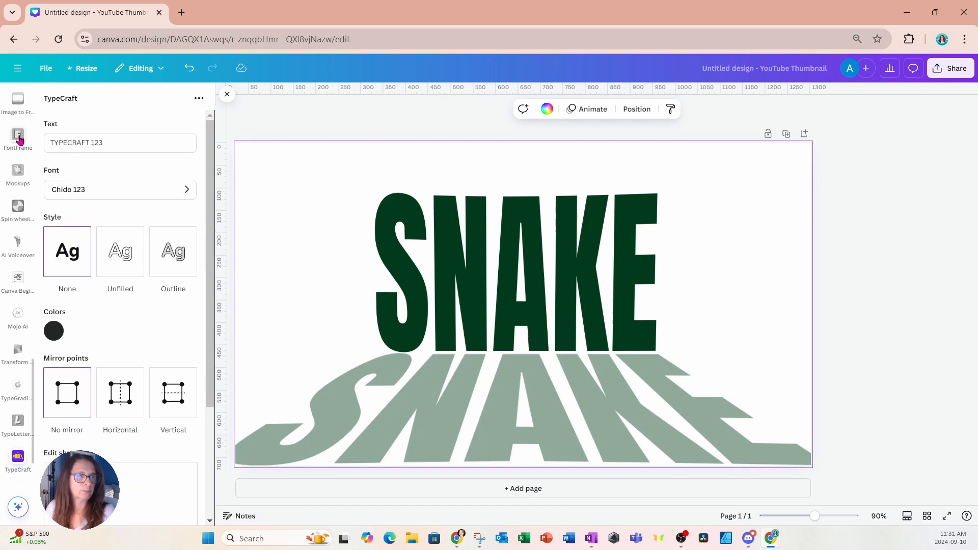
{"action": "left_click", "coordinate": [17, 136]}
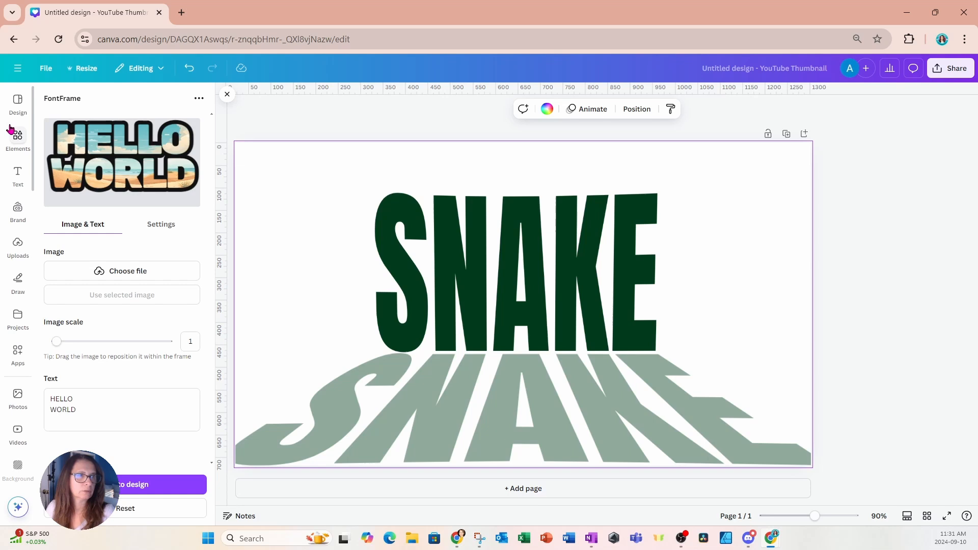
{"action": "left_click", "coordinate": [18, 135]}
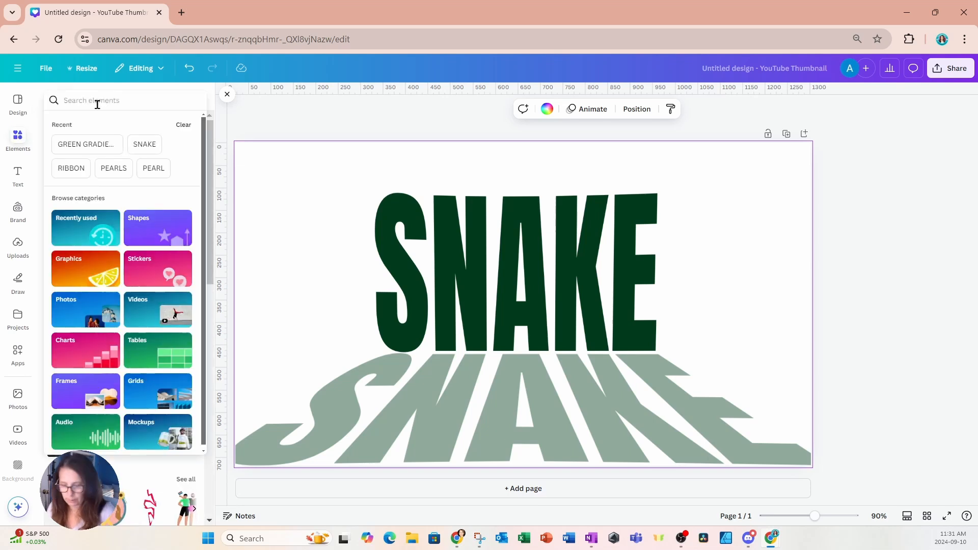
{"action": "mouse_move", "coordinate": [182, 93]}
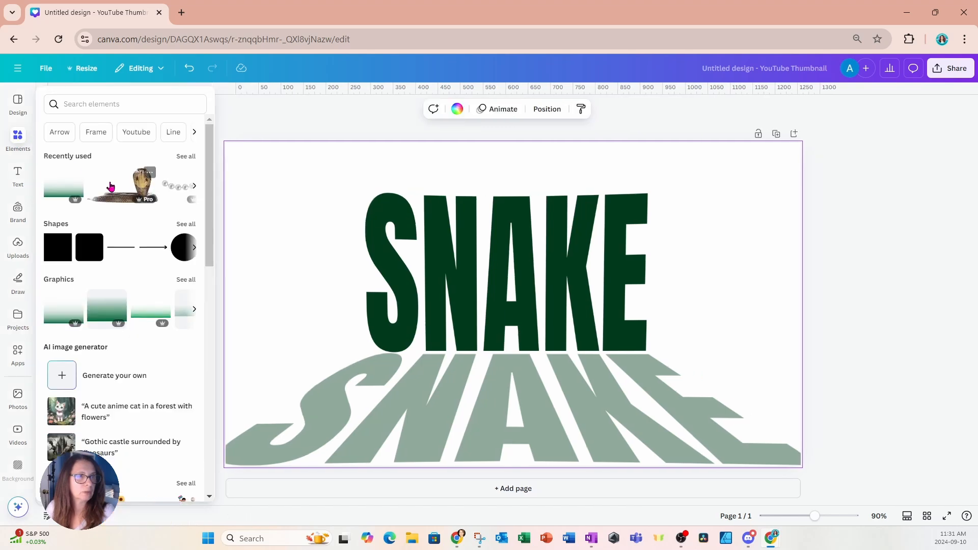
{"action": "left_click", "coordinate": [126, 186]}
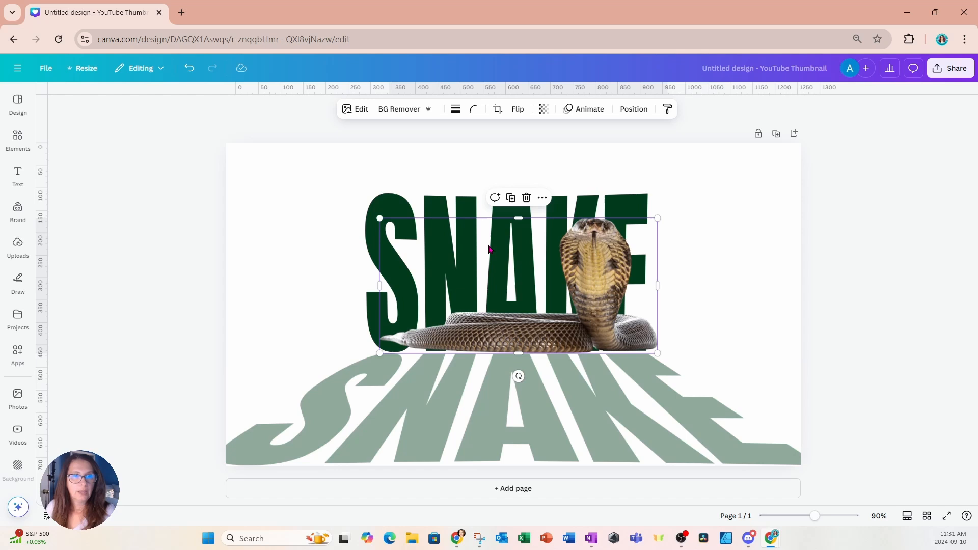
{"action": "left_click", "coordinate": [385, 443]}
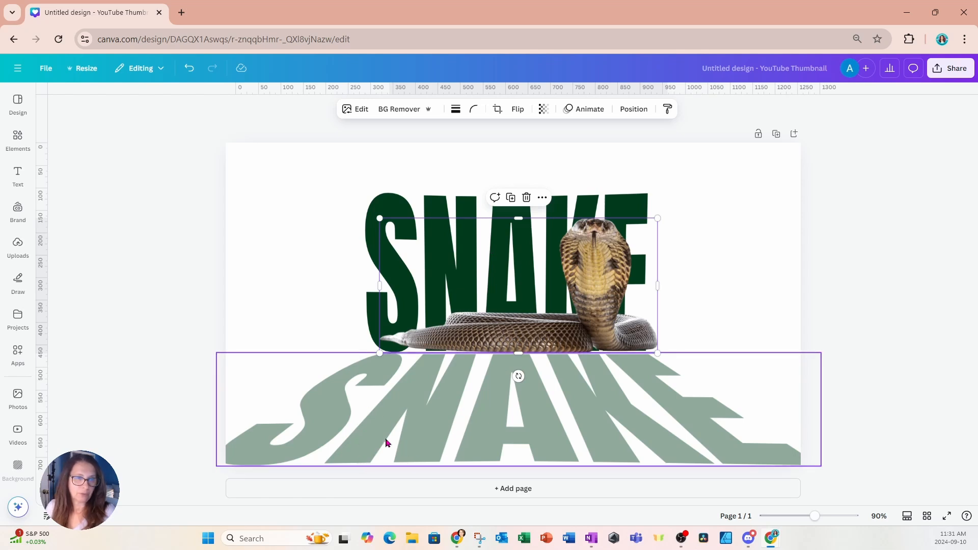
{"action": "mouse_move", "coordinate": [235, 380]}
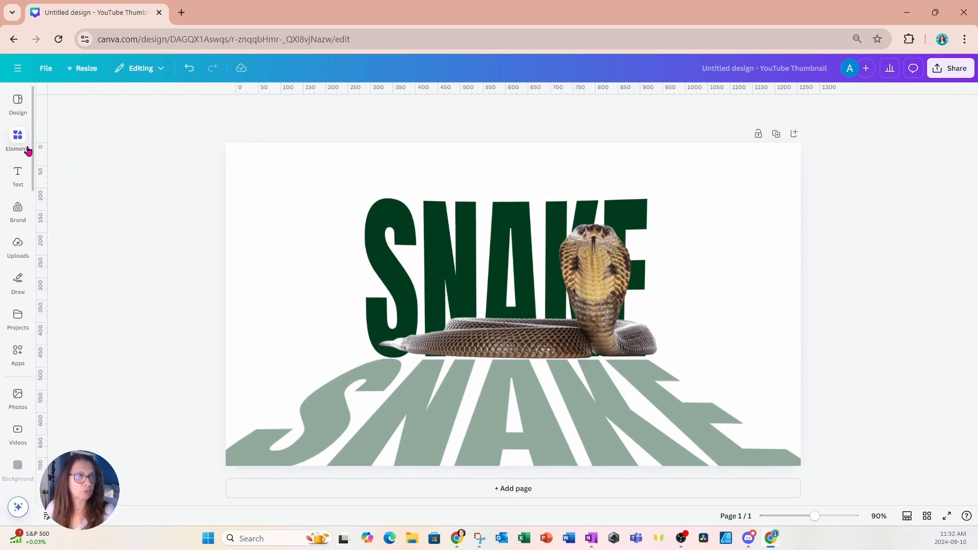
Step: Search Elements for a grey gradient, try a dark one and remove it in favour of a lighter one
{"action": "left_click", "coordinate": [18, 141]}
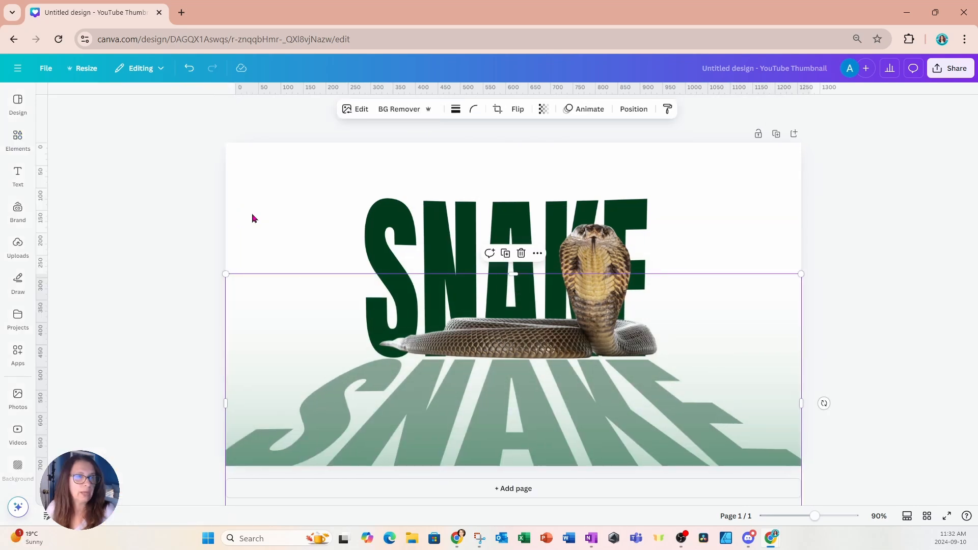
{"action": "left_click", "coordinate": [17, 139]}
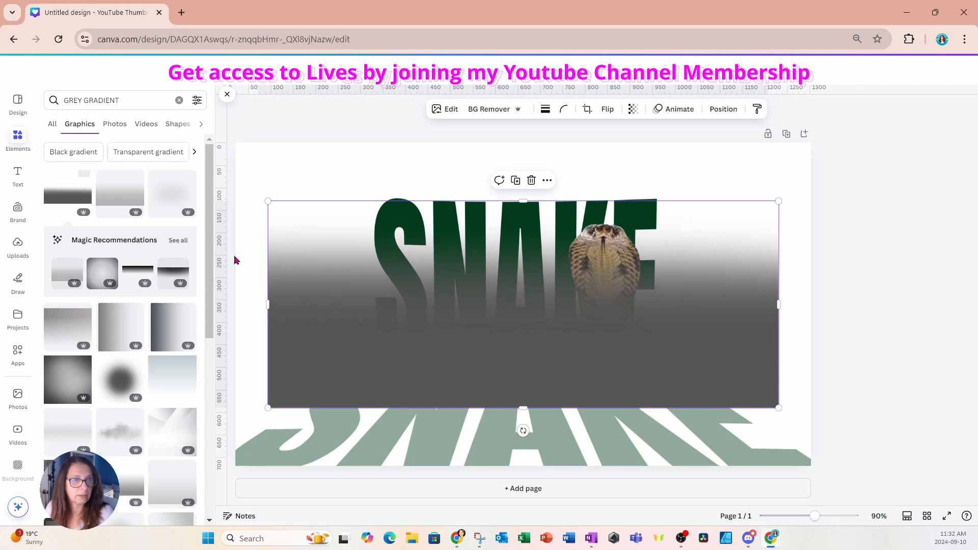
{"action": "mouse_move", "coordinate": [179, 187]}
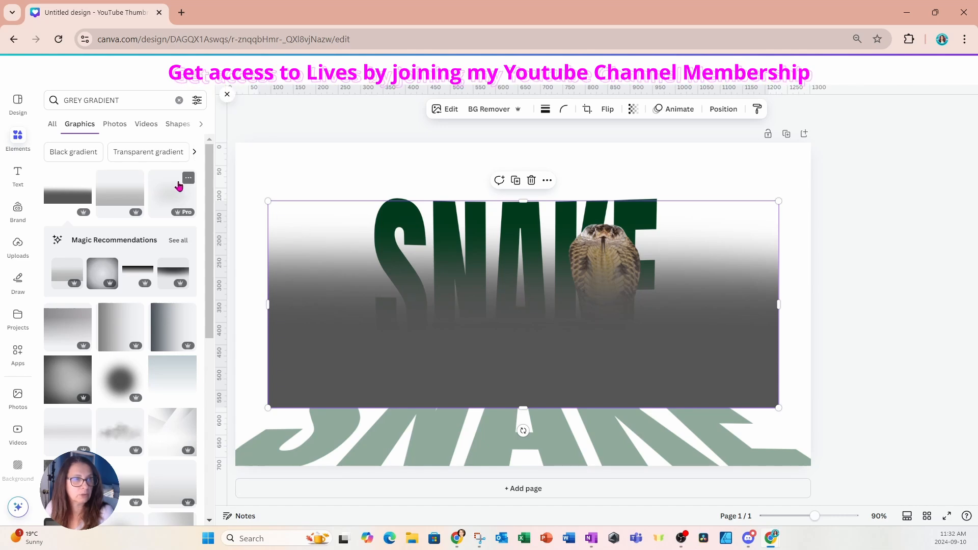
{"action": "mouse_move", "coordinate": [531, 181]}
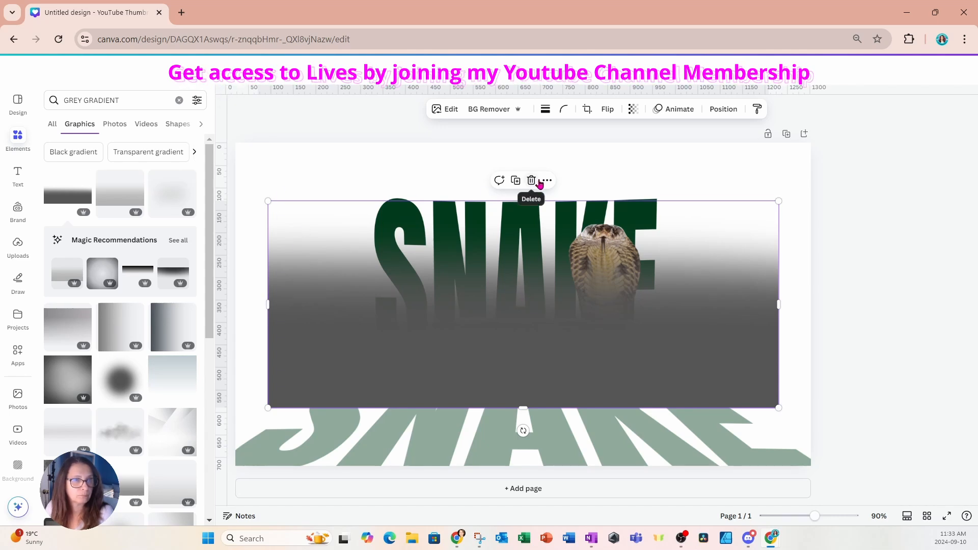
{"action": "left_click", "coordinate": [633, 109]}
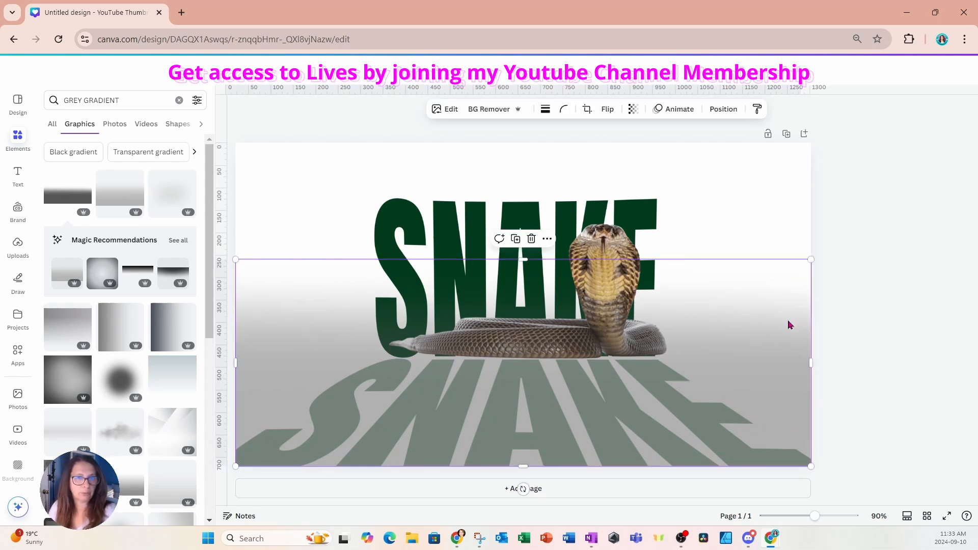
{"action": "mouse_move", "coordinate": [708, 123]}
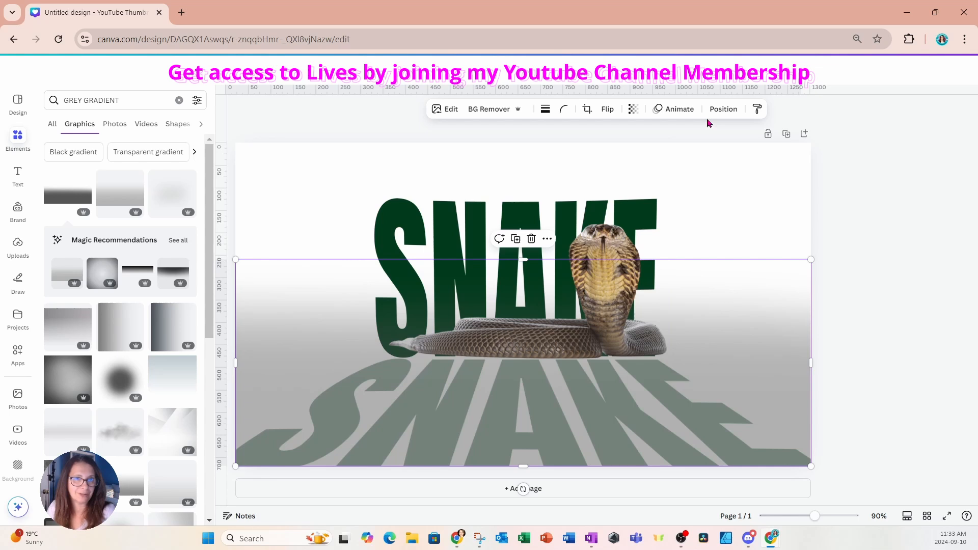
Step: Send the grey gradient layer behind the SNAKE text so the cobra sits in front of the fade
{"action": "left_click", "coordinate": [724, 109]}
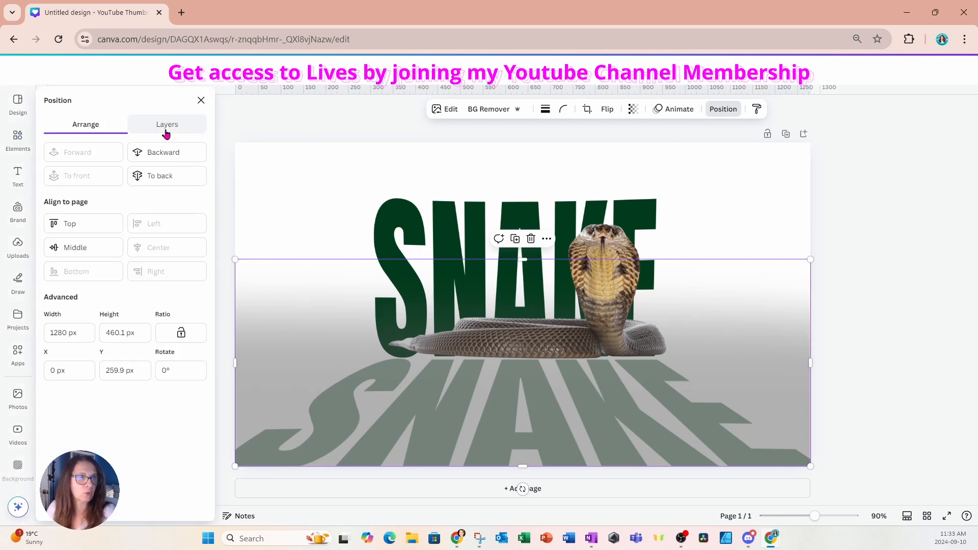
{"action": "left_click", "coordinate": [166, 124]}
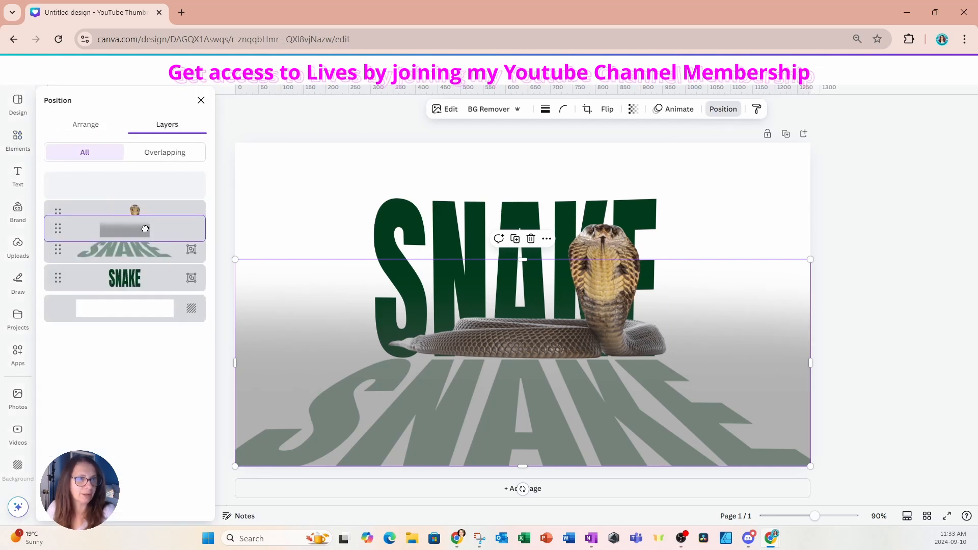
{"action": "left_click", "coordinate": [17, 138]}
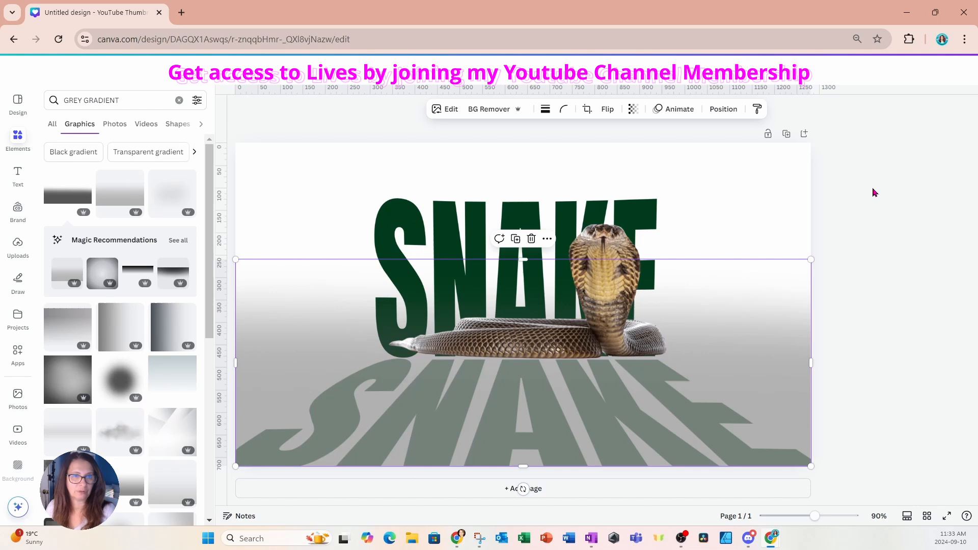
{"action": "left_click", "coordinate": [873, 193]}
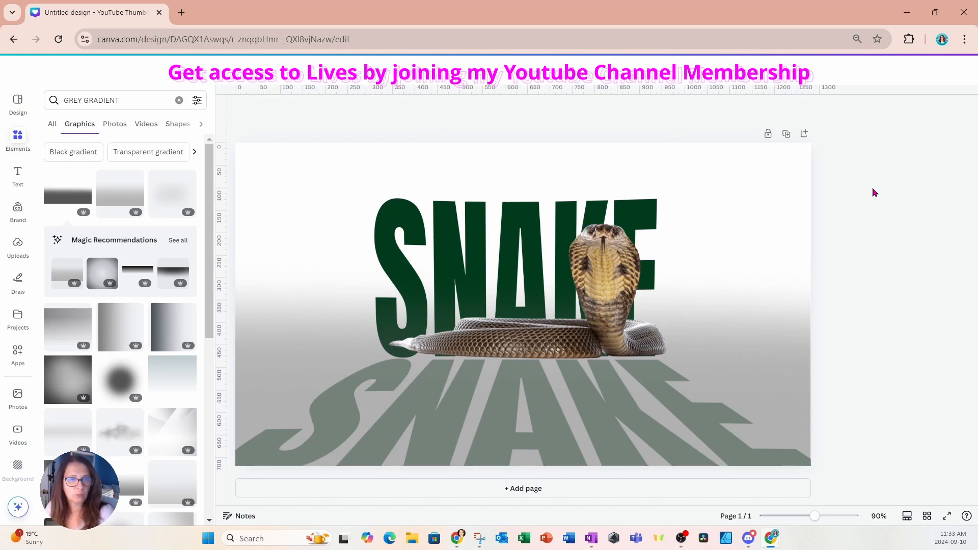
{"action": "mouse_move", "coordinate": [779, 220]}
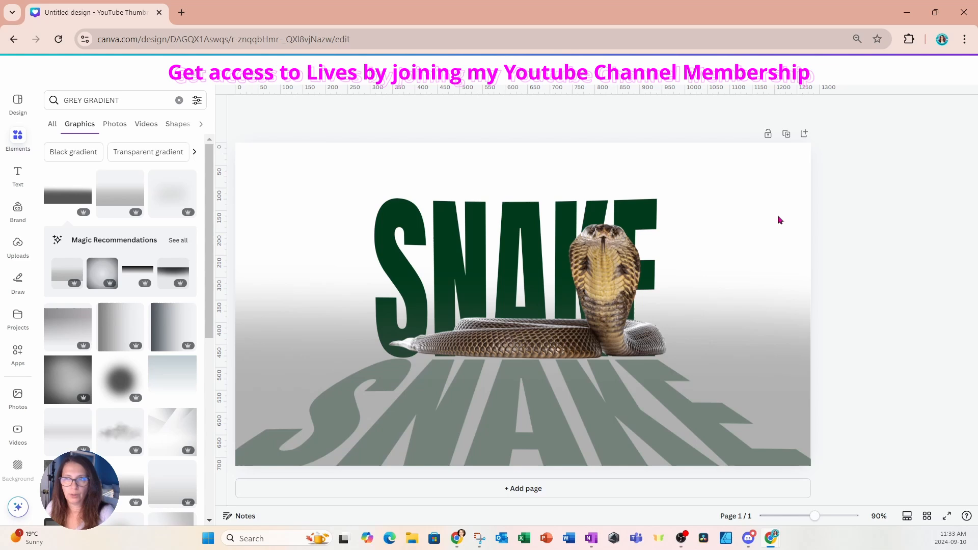
{"action": "left_click", "coordinate": [543, 441]}
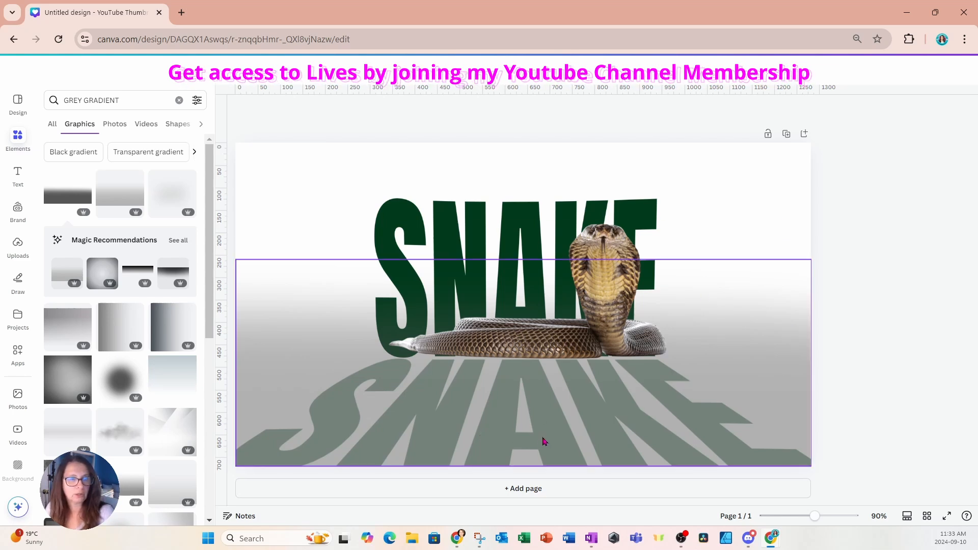
{"action": "mouse_move", "coordinate": [701, 376]}
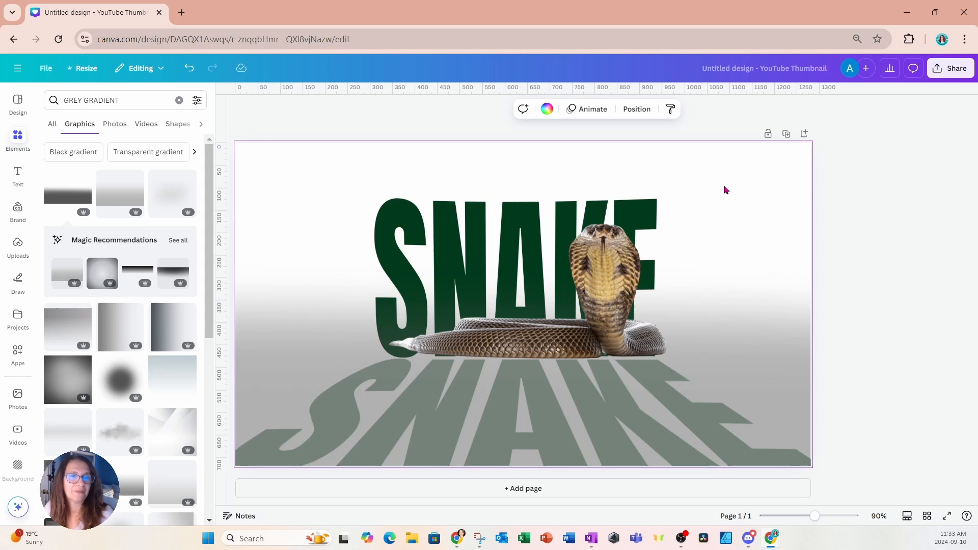
{"action": "mouse_move", "coordinate": [663, 210]}
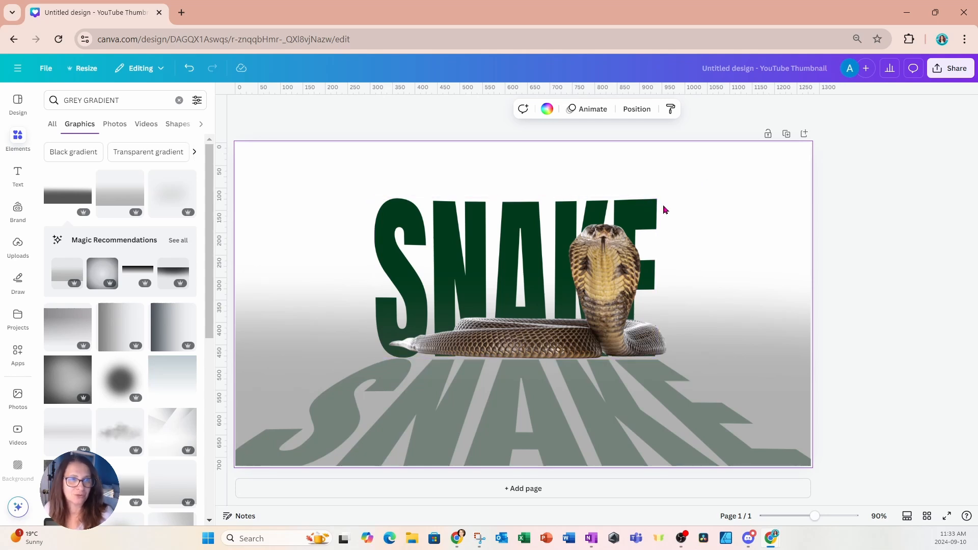
{"action": "mouse_move", "coordinate": [701, 202]}
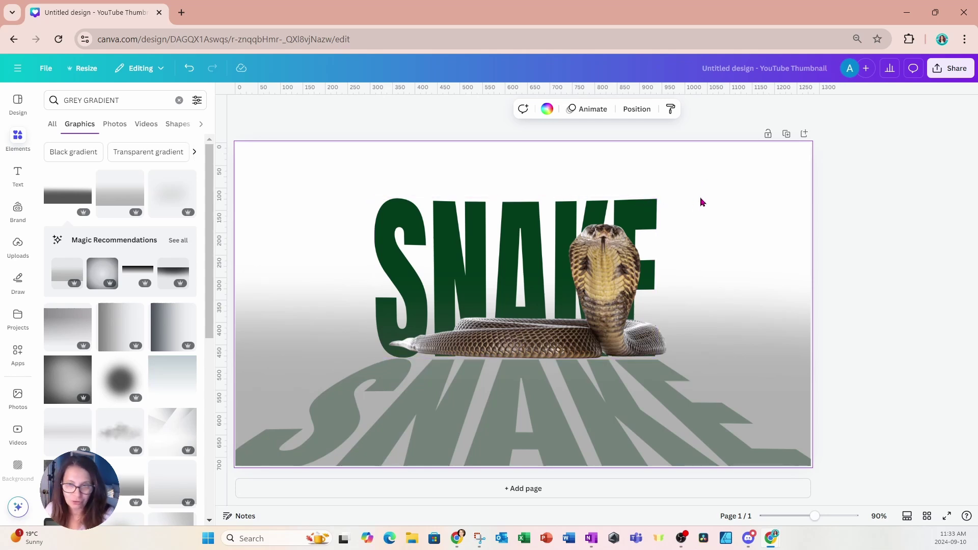